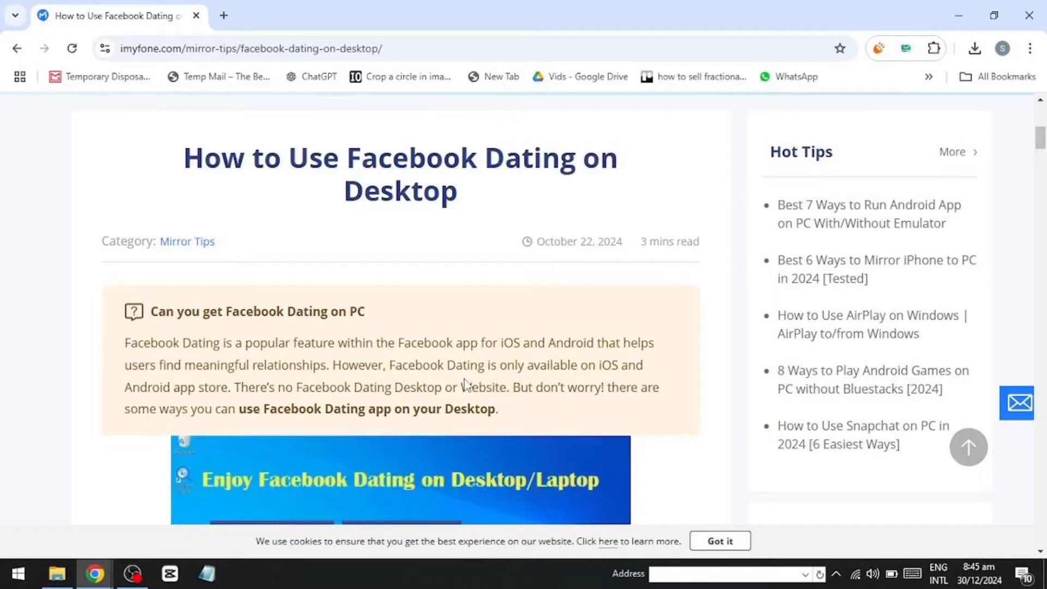
- Scroll past the intro and banner image to the 'In this article' contents list
scroll("down", 3)
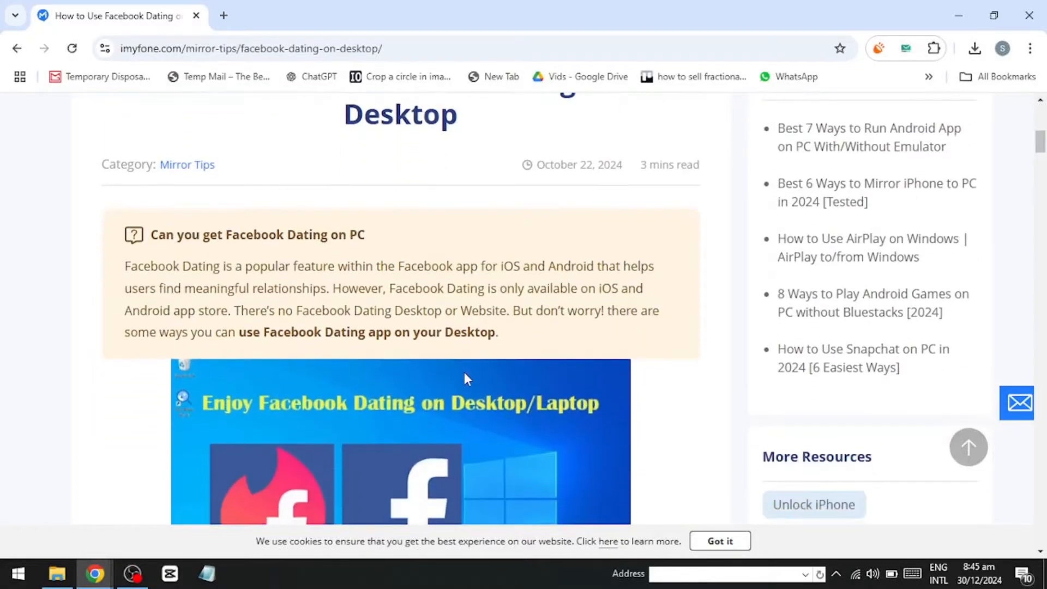
scroll("down", 3)
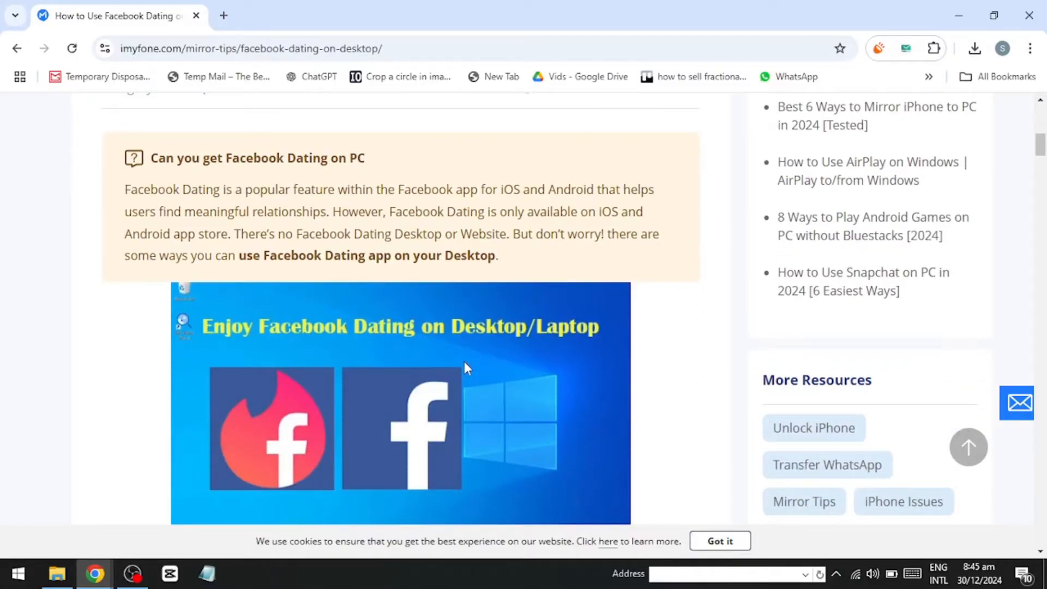
mouse_move(450, 362)
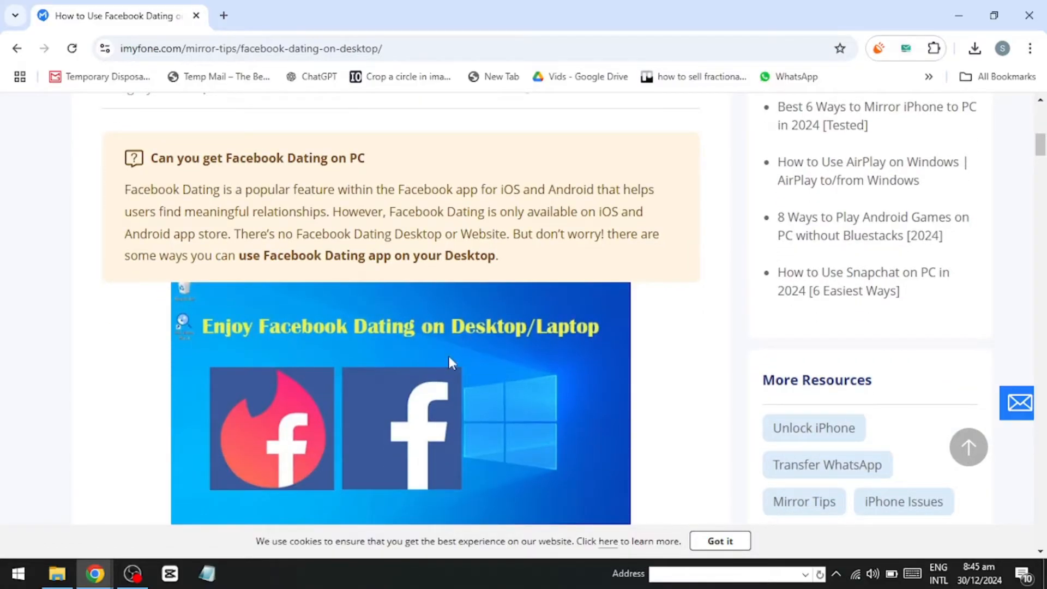
mouse_move(460, 380)
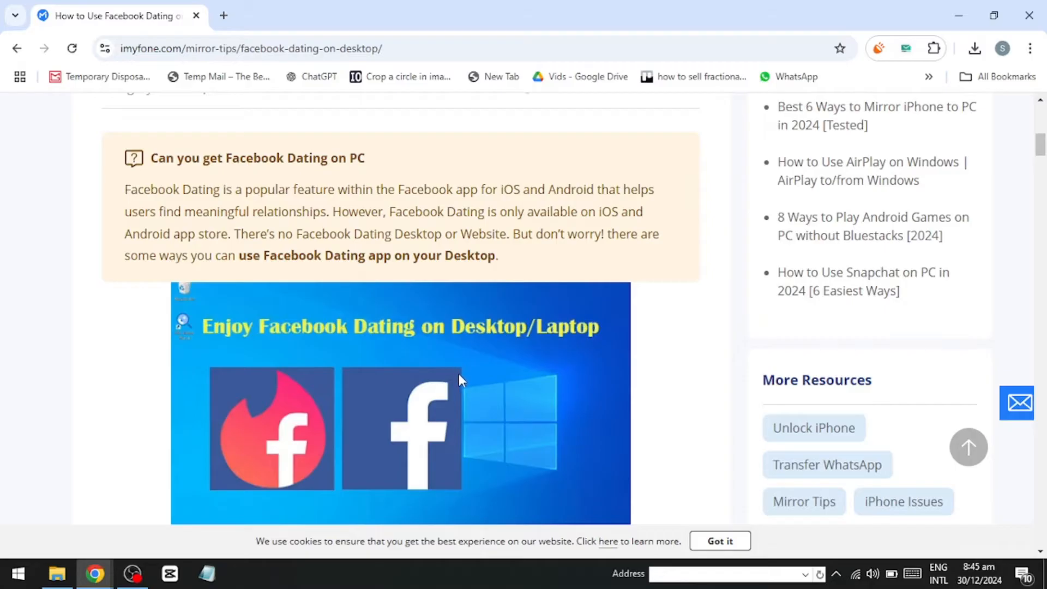
mouse_move(463, 371)
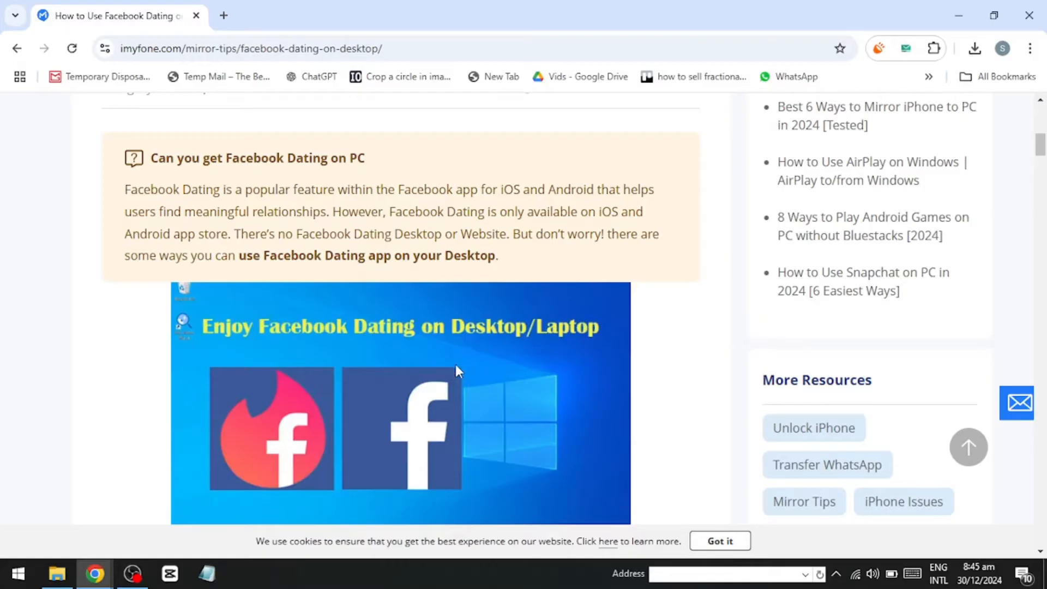
scroll("down", 3)
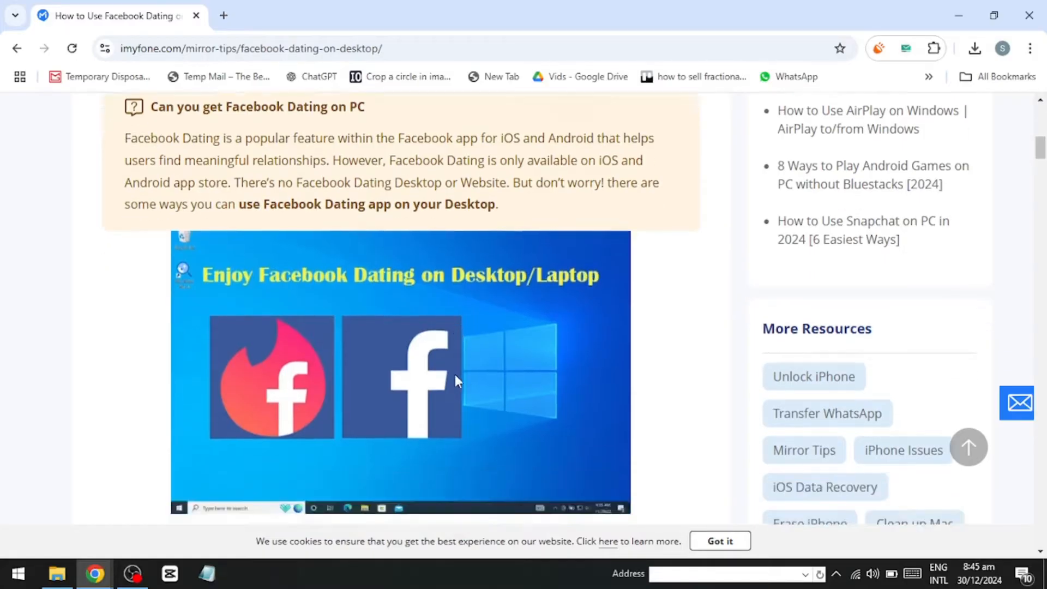
scroll("down", 3)
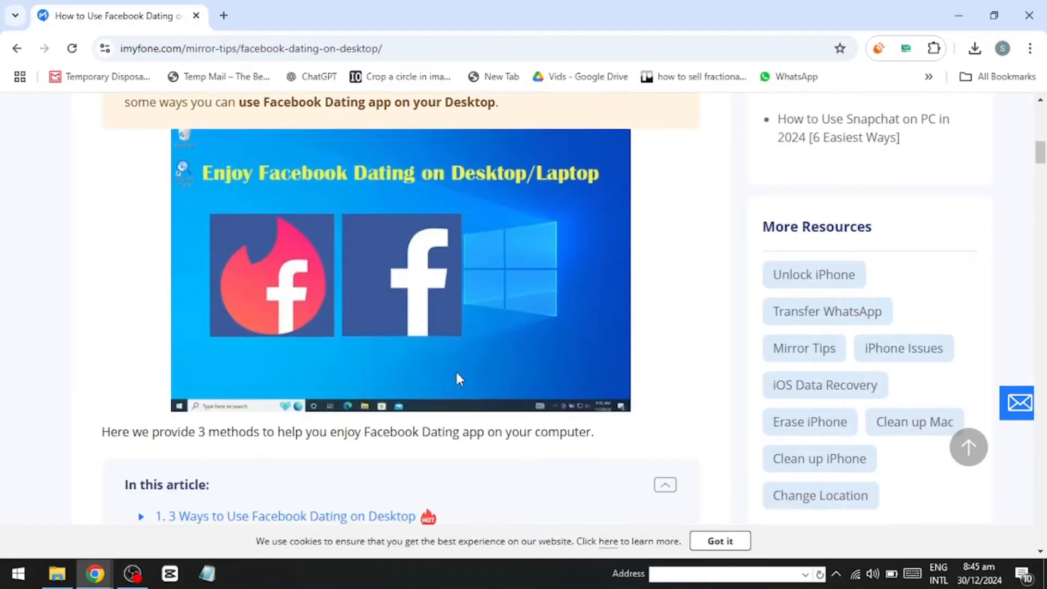
scroll("up", 3)
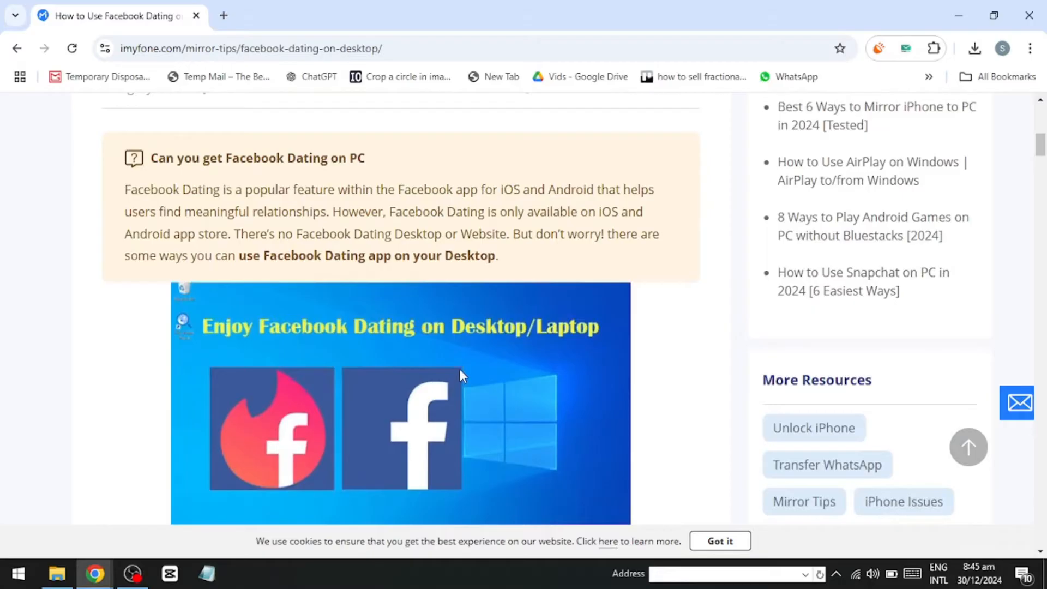
scroll("down", 3)
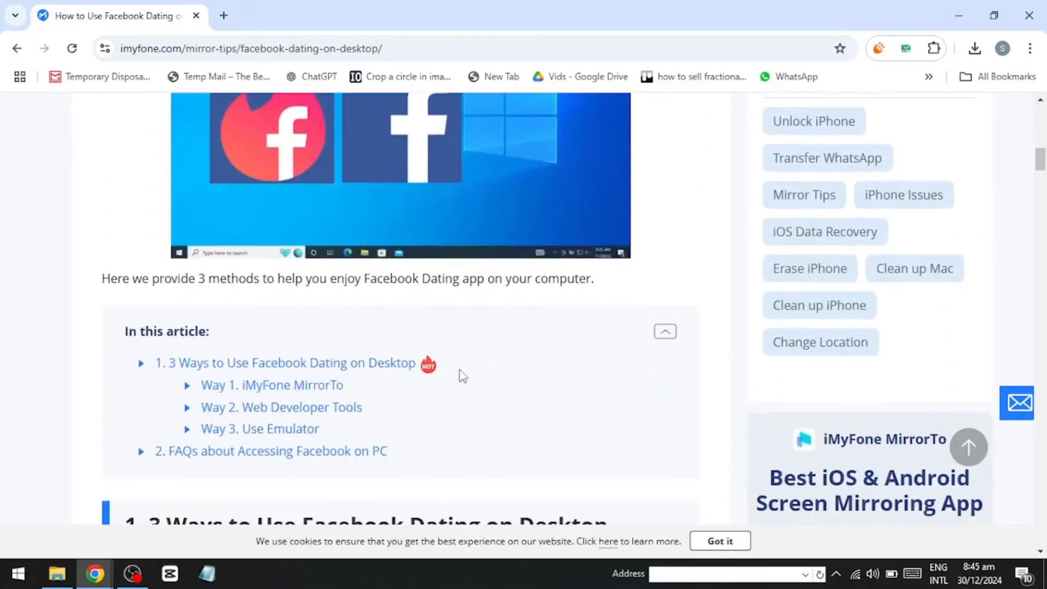
- Scroll through Way 1 iMyFone MirrorTo, past Key Features and Steps 1–3 to Step 4
scroll("down", 3)
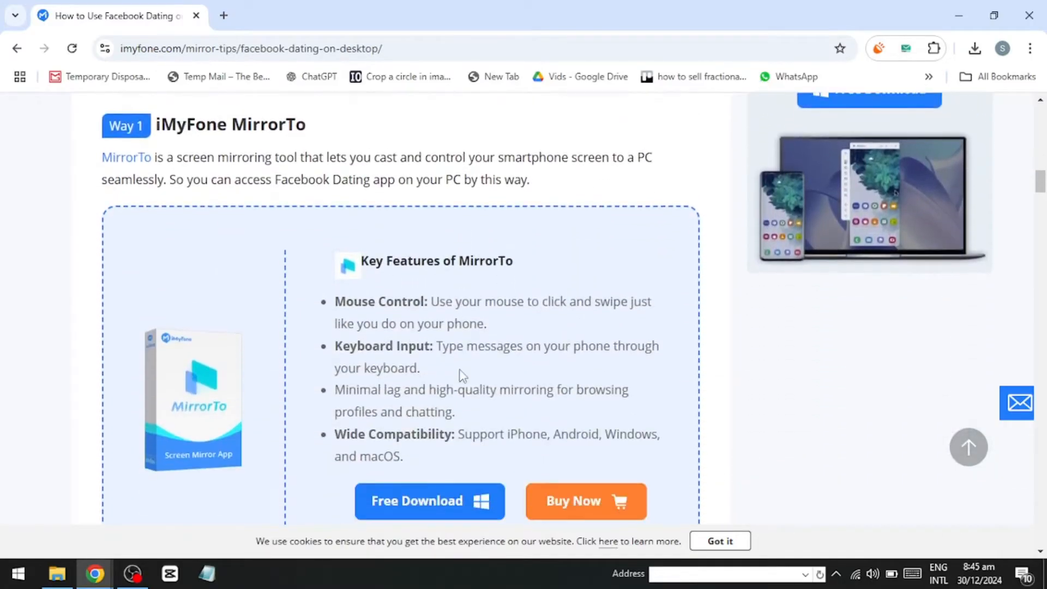
mouse_move(473, 343)
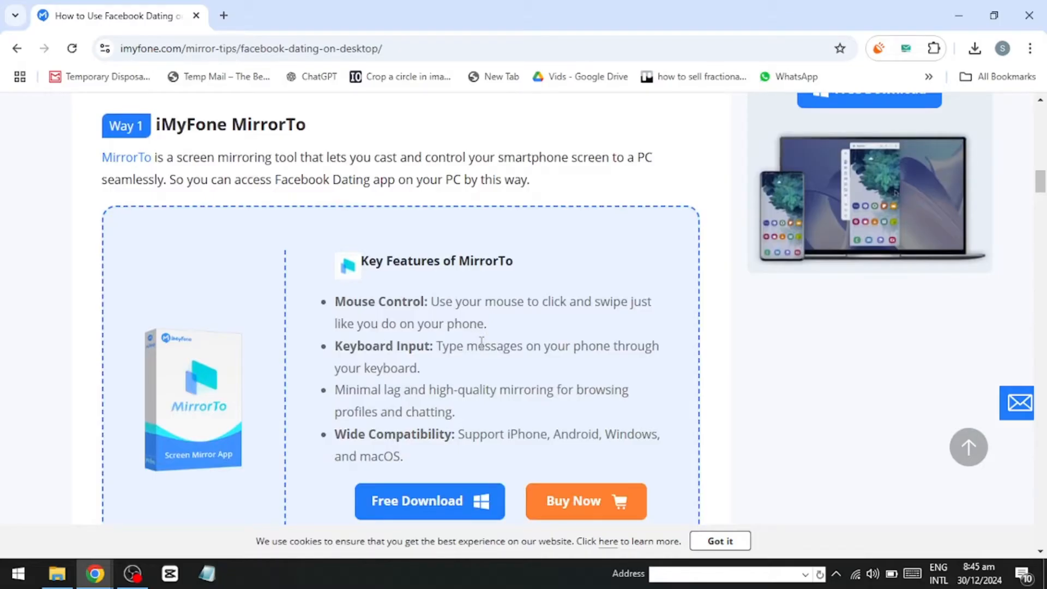
scroll("down", 3)
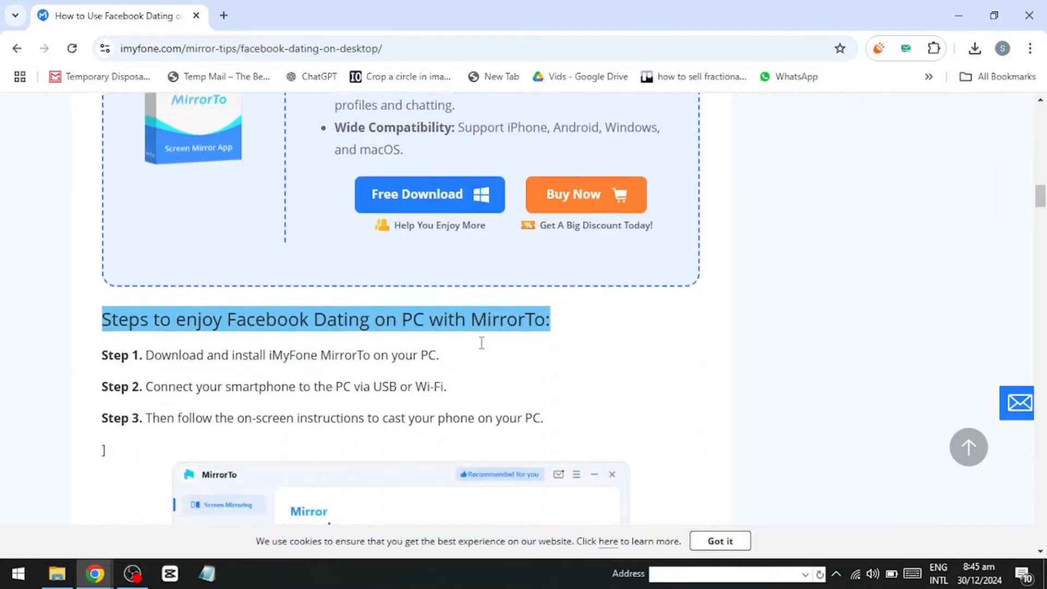
scroll("down", 3)
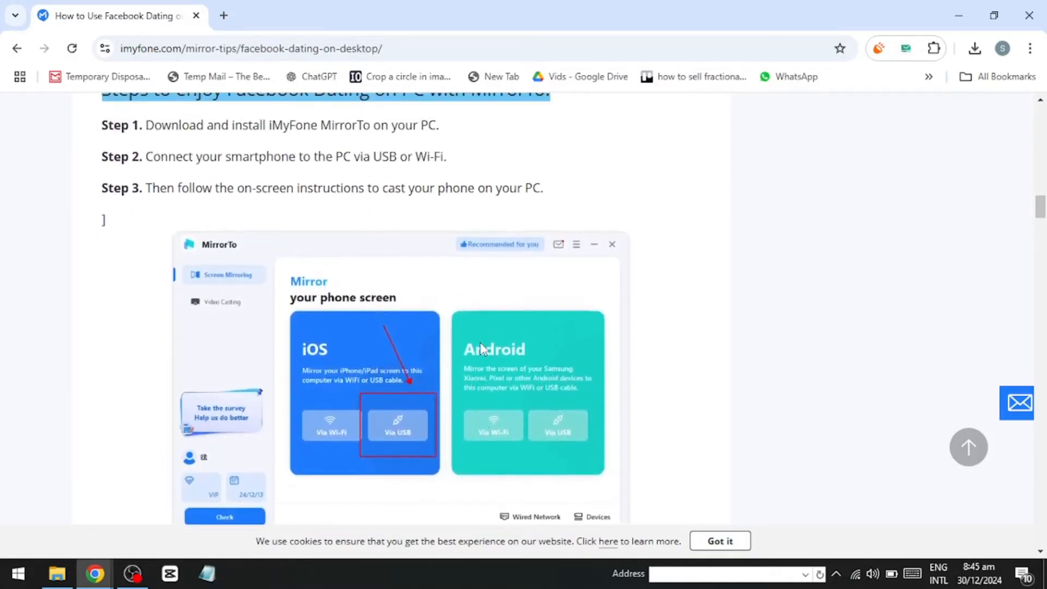
mouse_move(215, 387)
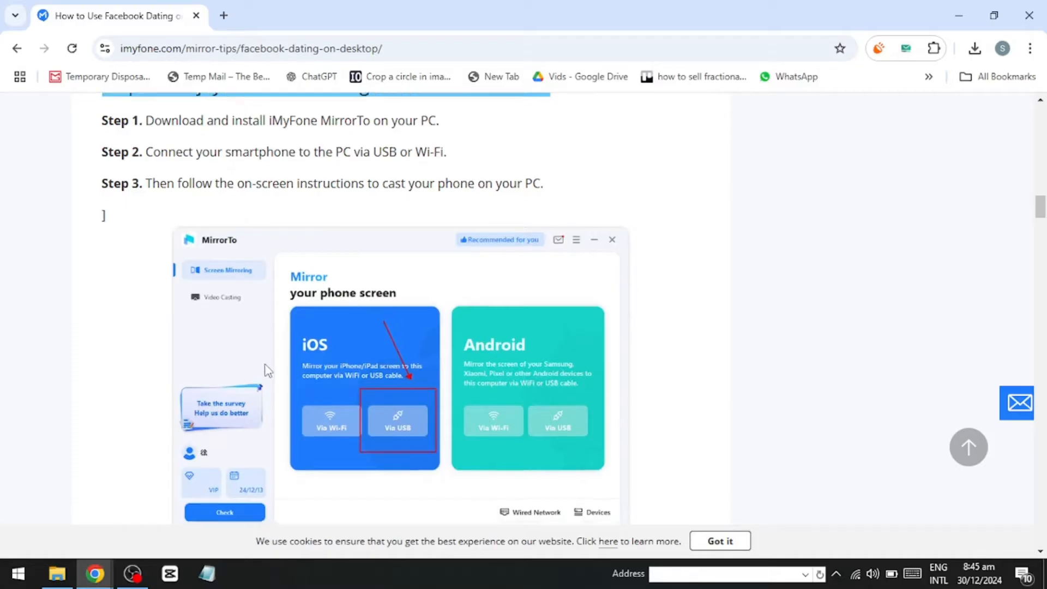
scroll("down", 3)
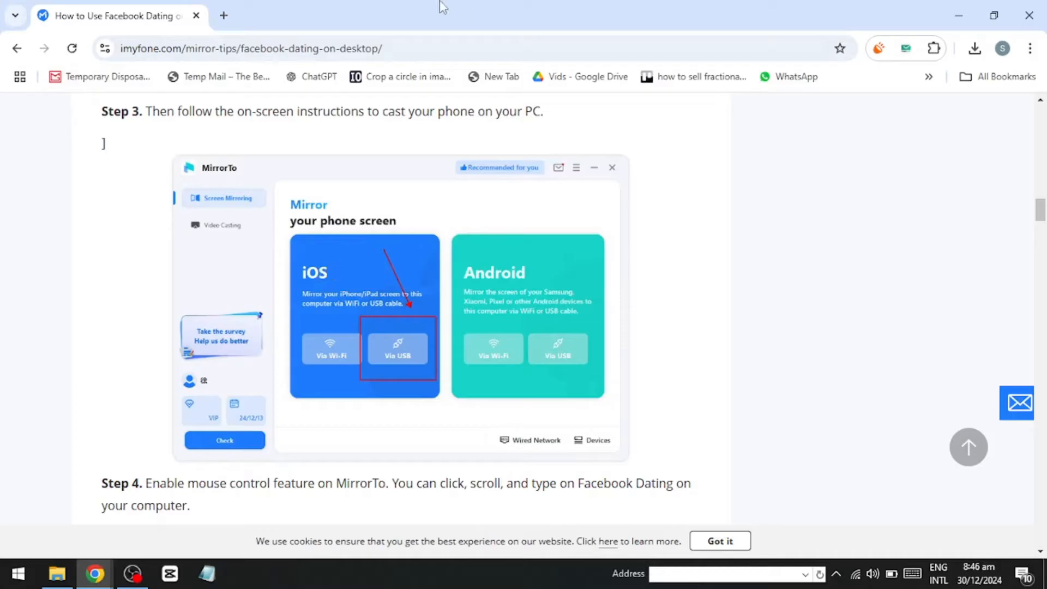
mouse_move(597, 13)
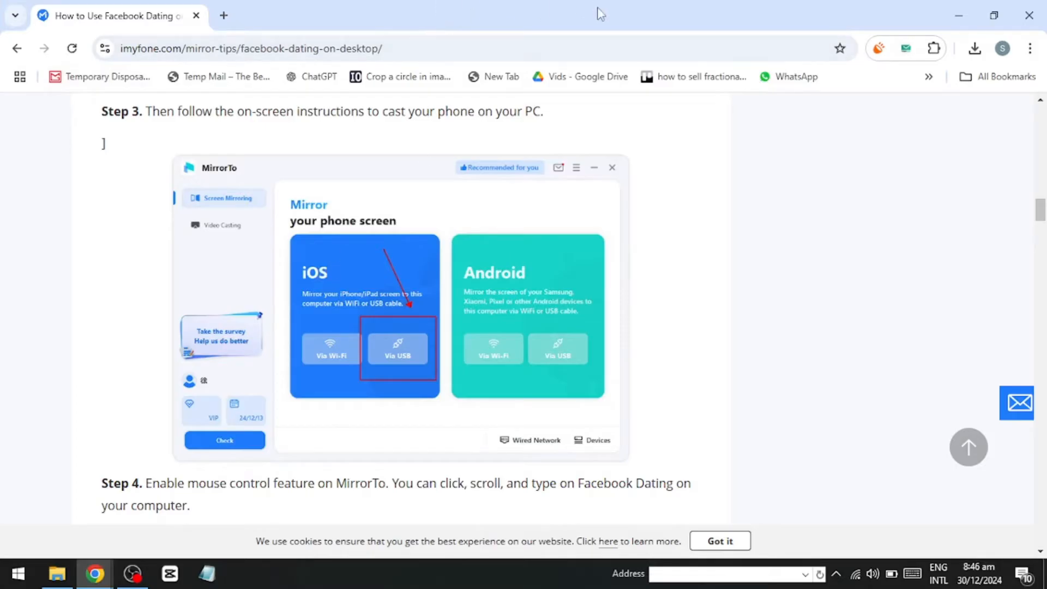
- Scroll below Step 4 to the mirrored Facebook Dating chat conversation screenshot
scroll("down", 3)
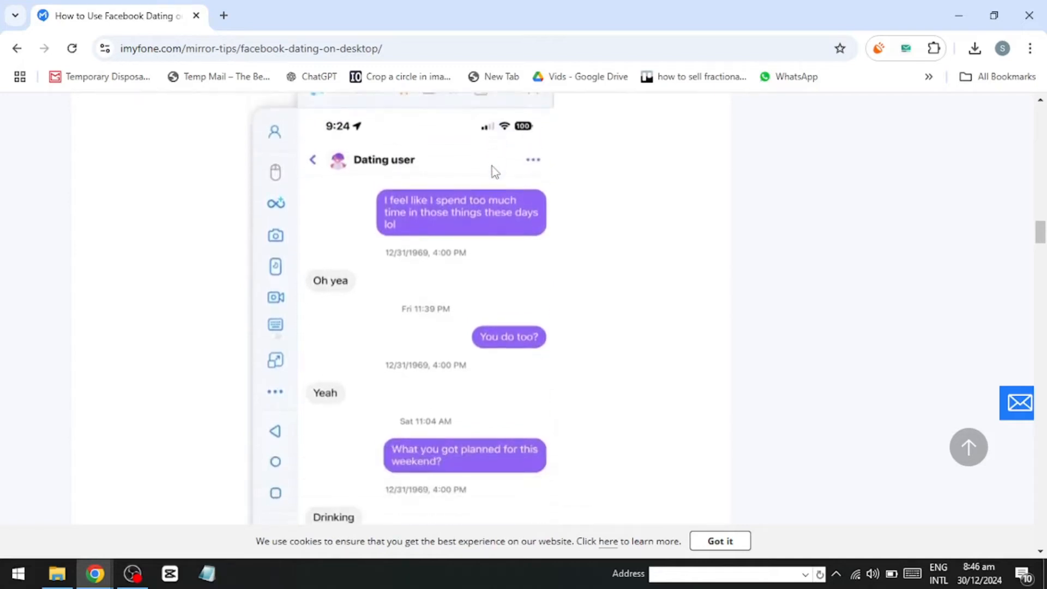
mouse_move(491, 183)
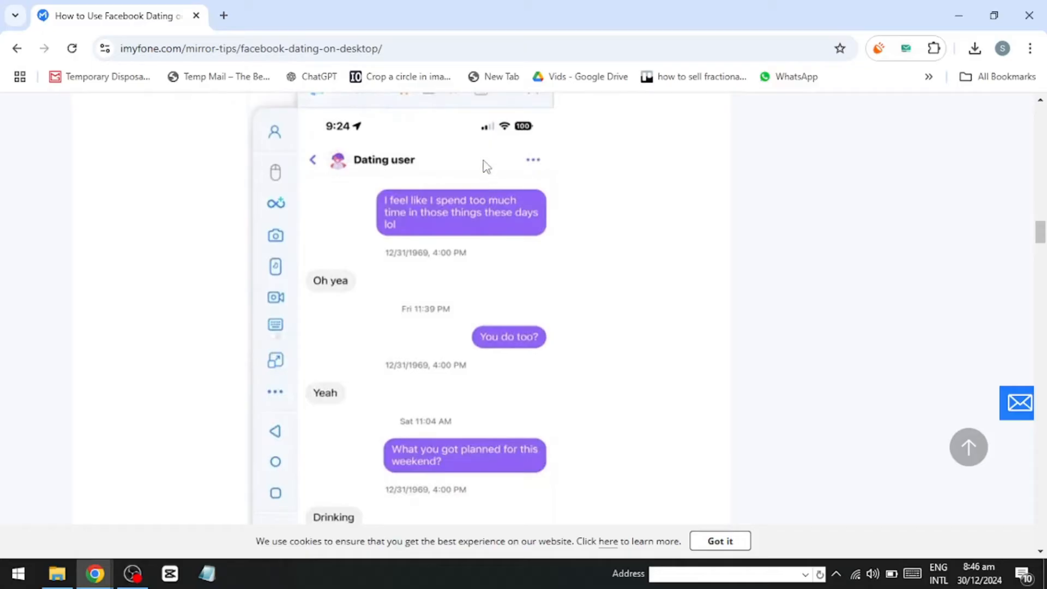
mouse_move(485, 153)
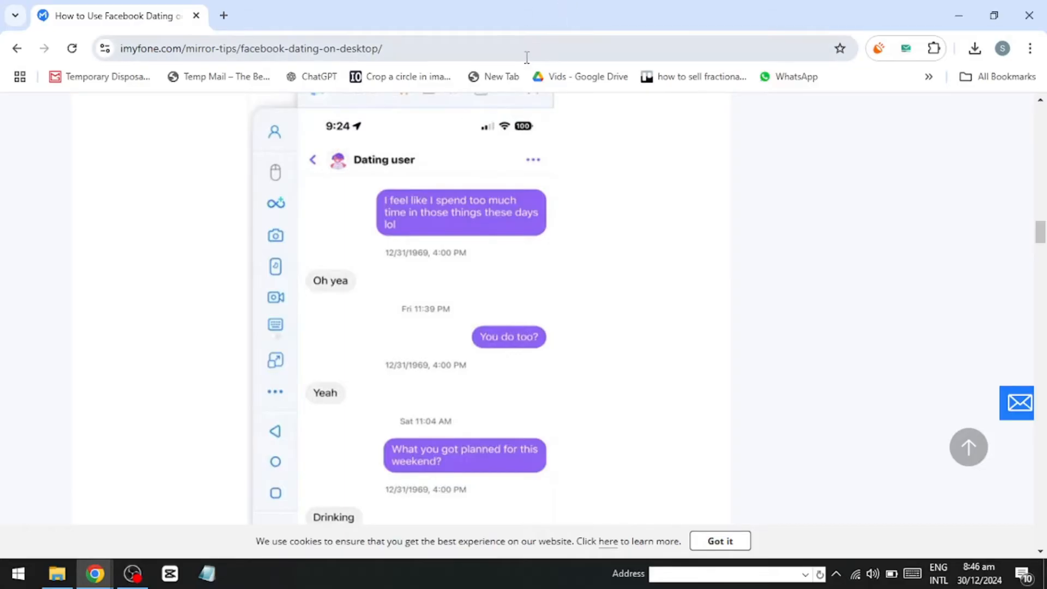
- Scroll through the Chrome DevTools method to the Responsive device dropdown screenshot
scroll("down", 3)
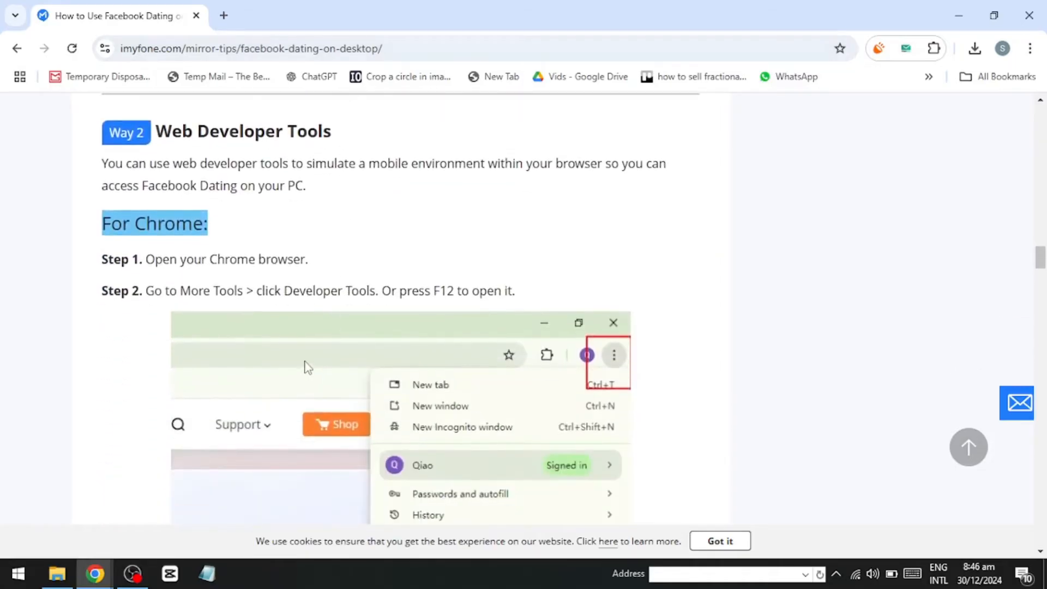
mouse_move(251, 356)
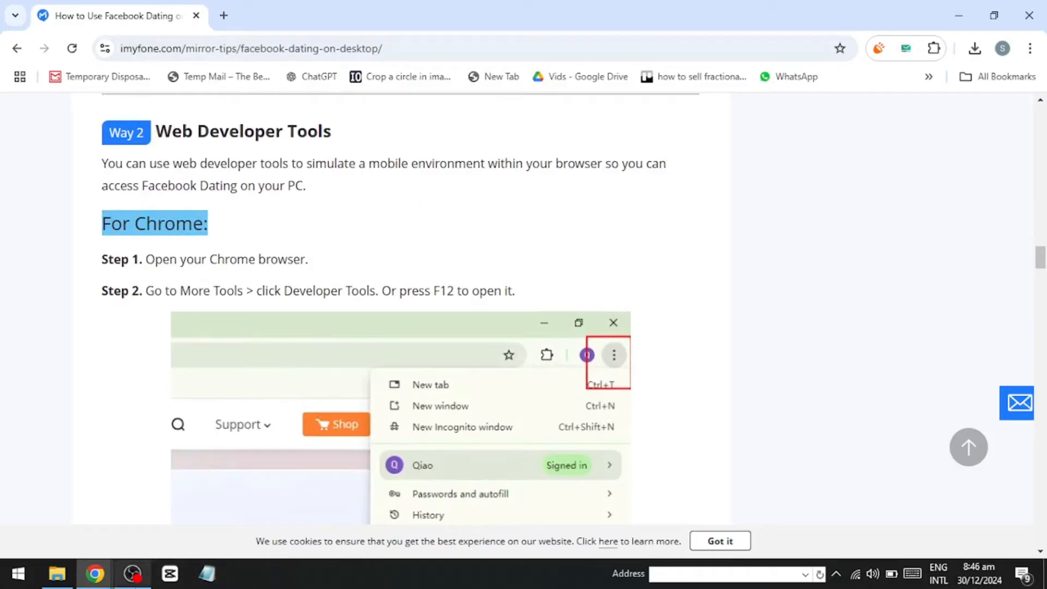
mouse_move(259, 528)
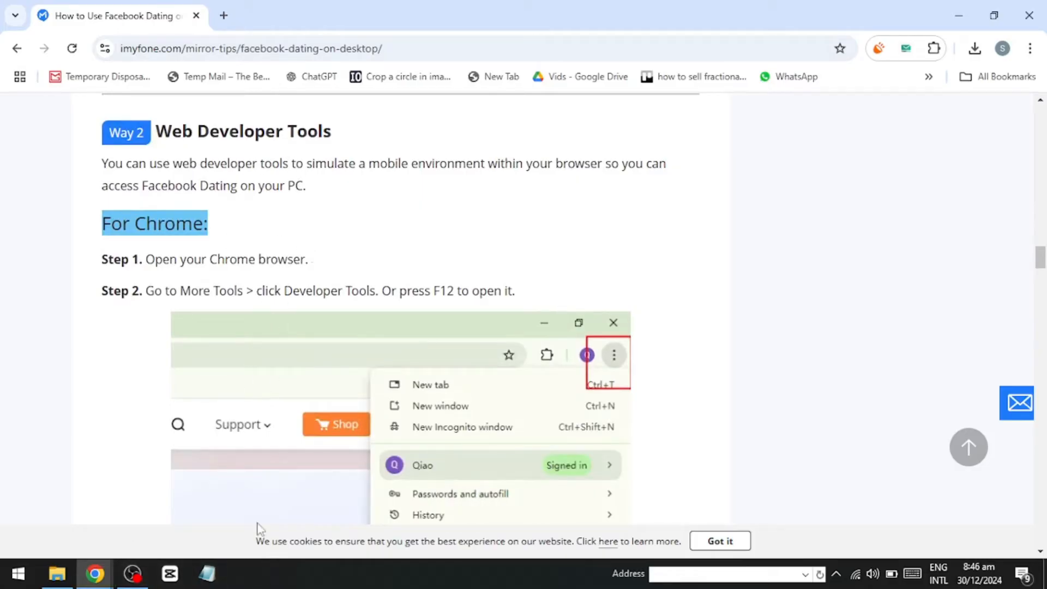
scroll("down", 3)
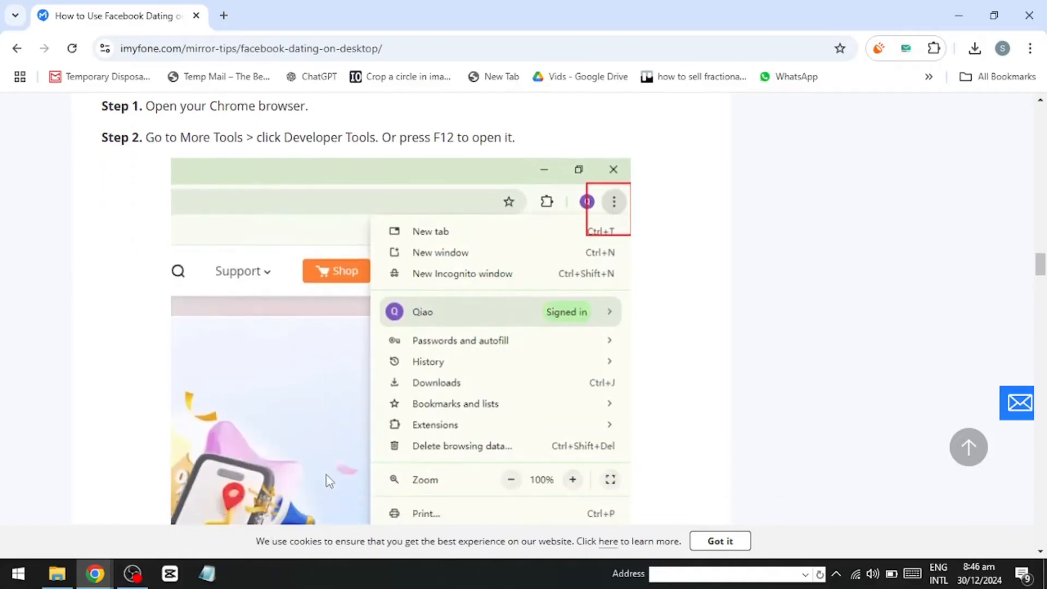
scroll("down", 3)
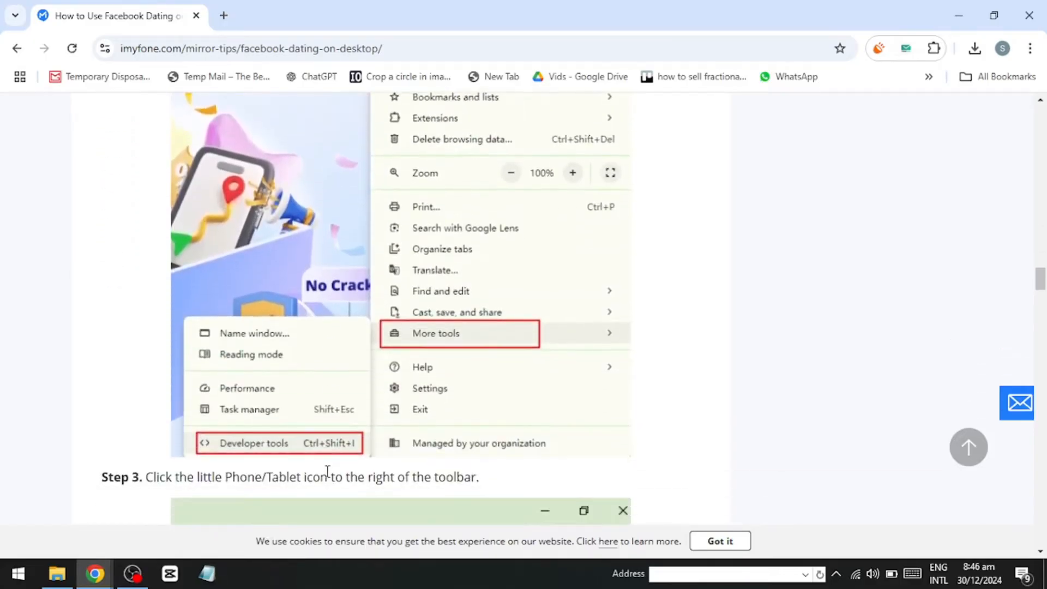
scroll("down", 3)
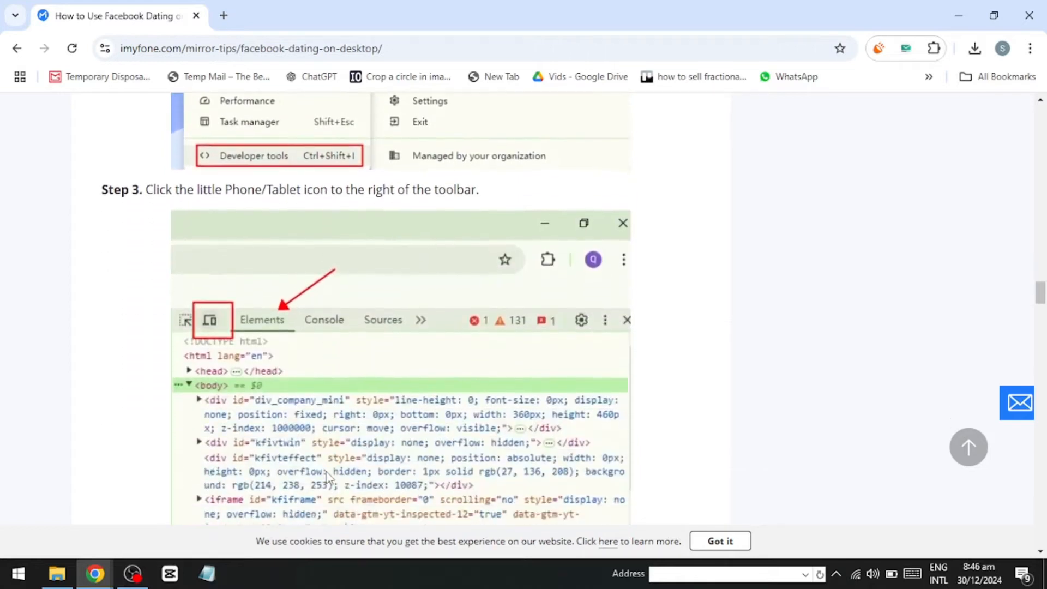
scroll("down", 3)
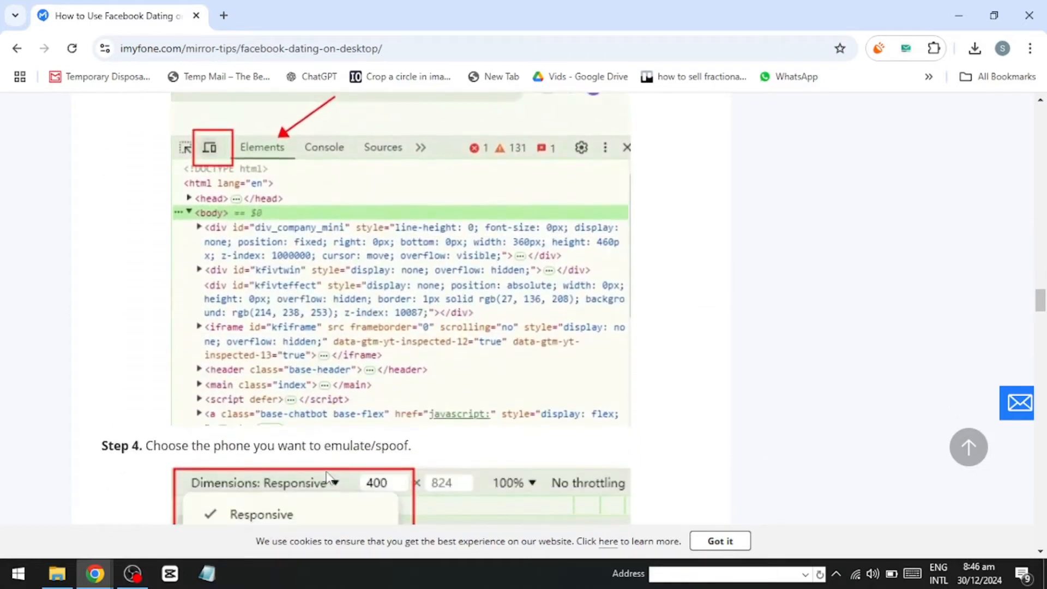
mouse_move(271, 144)
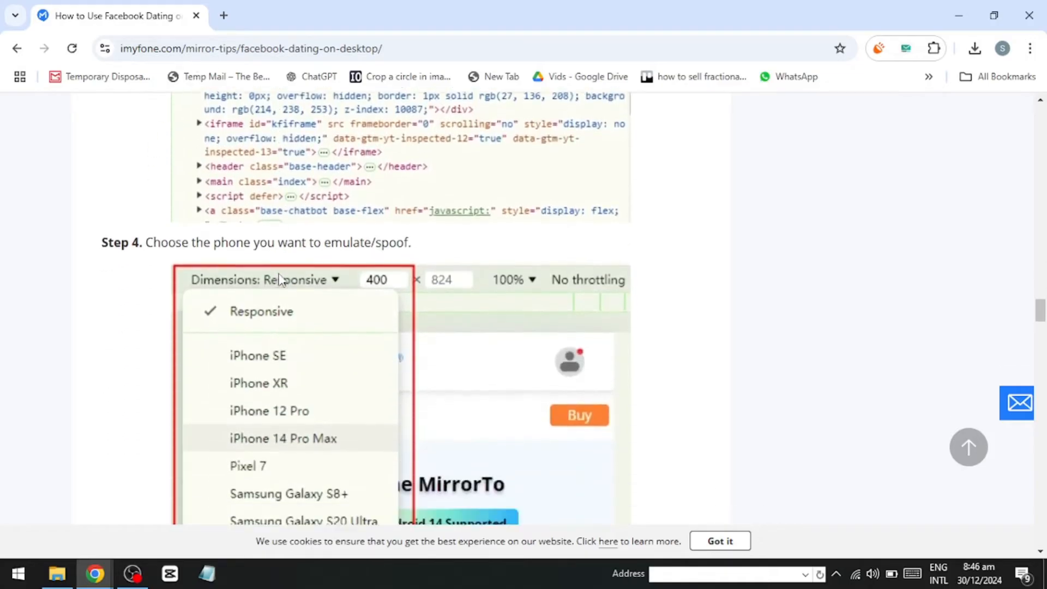
scroll("down", 3)
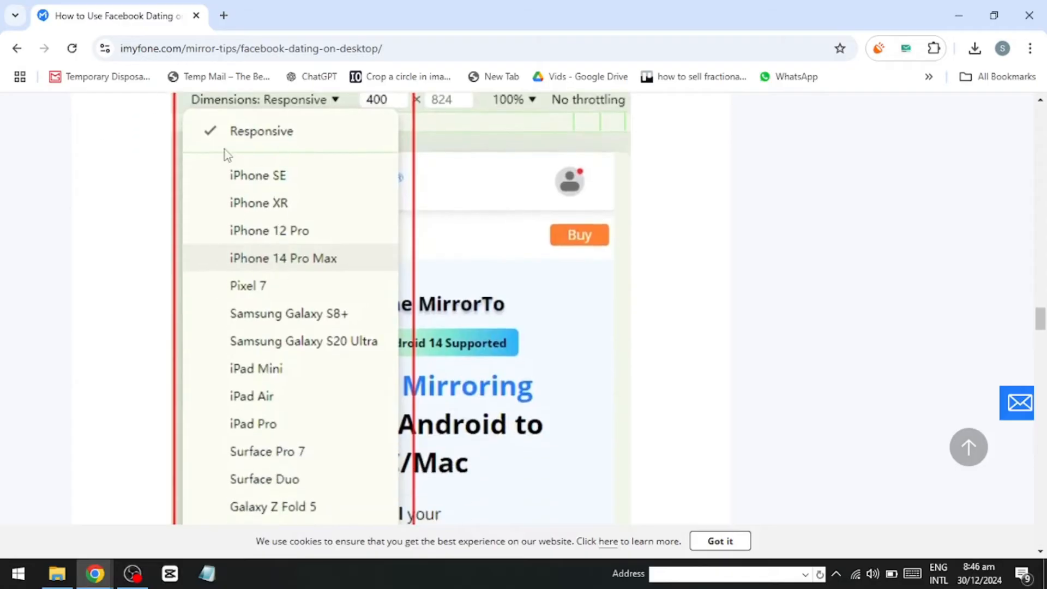
mouse_move(271, 180)
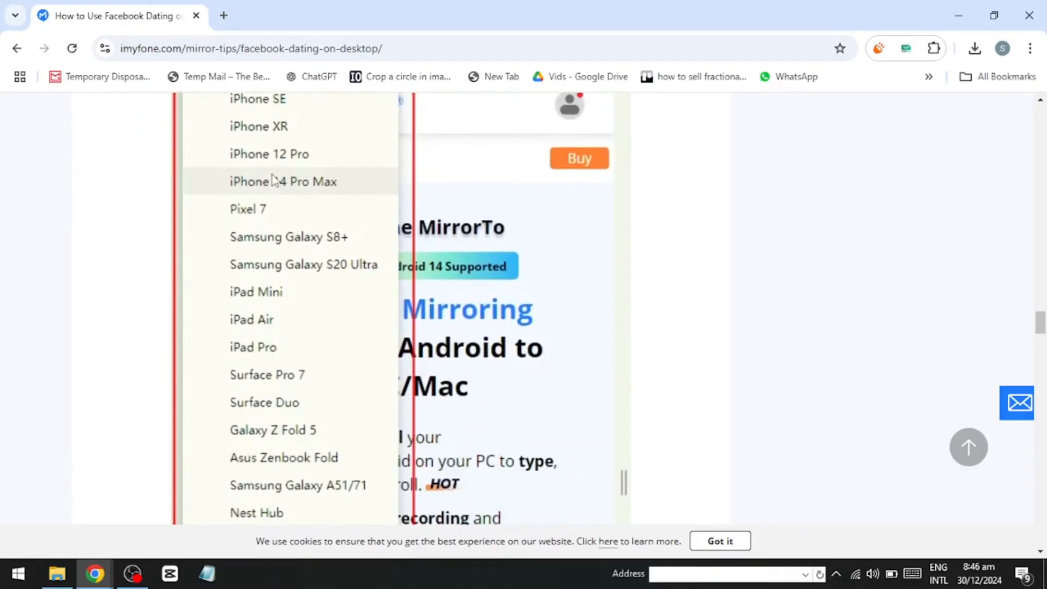
scroll("down", 3)
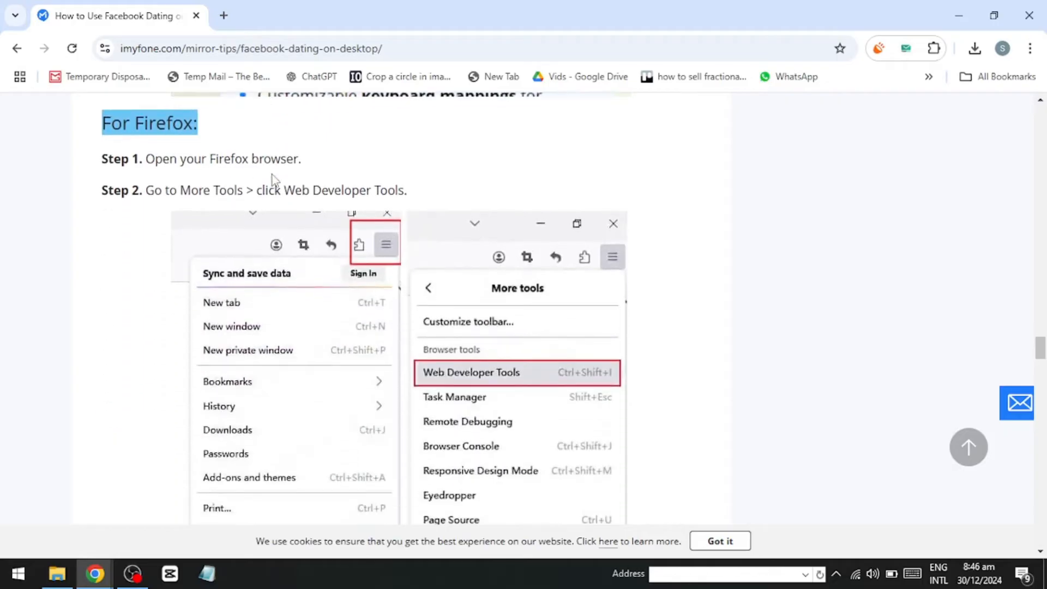
- Scroll past Firefox Steps 1–3 to Step 4 and its device list screenshot
scroll("down", 3)
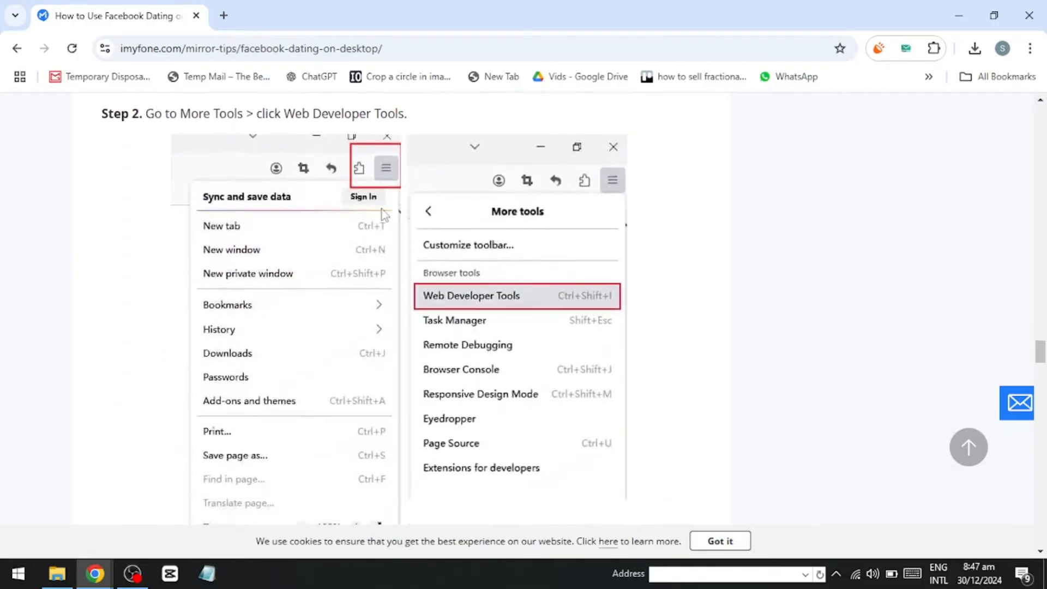
scroll("down", 3)
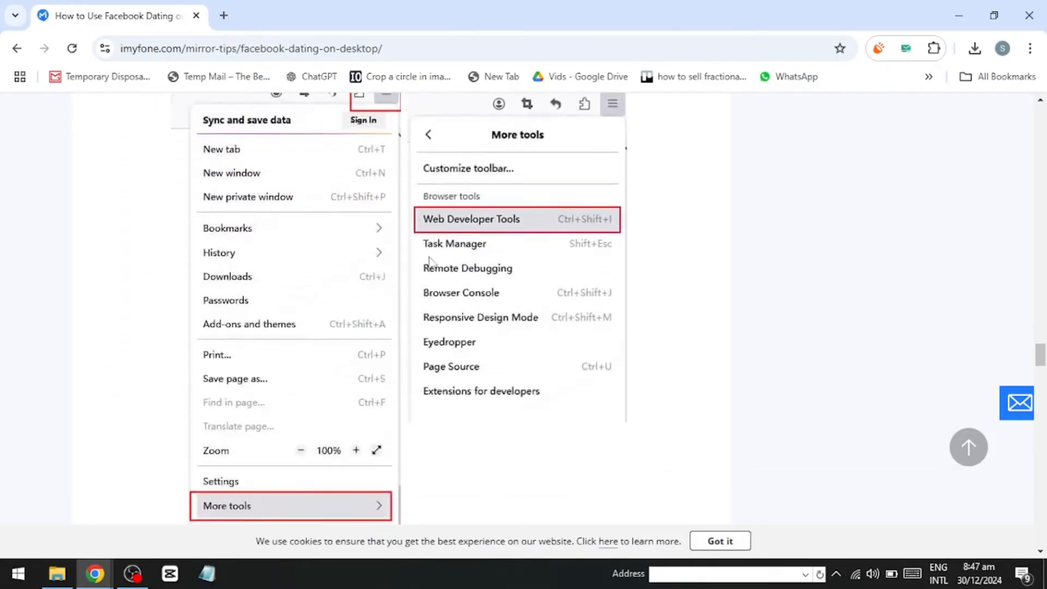
scroll("down", 3)
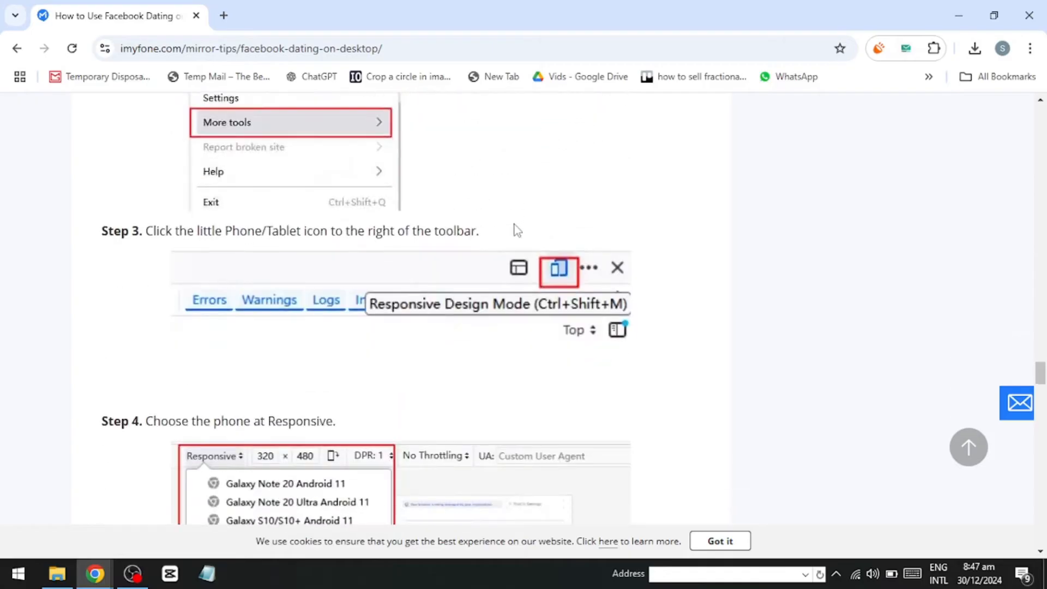
scroll("down", 3)
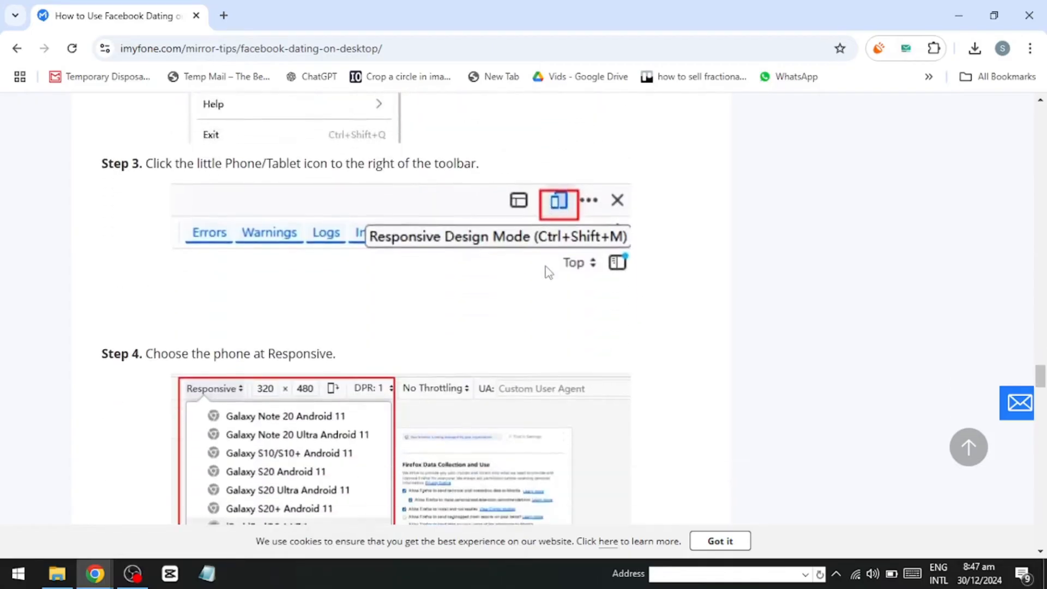
scroll("down", 3)
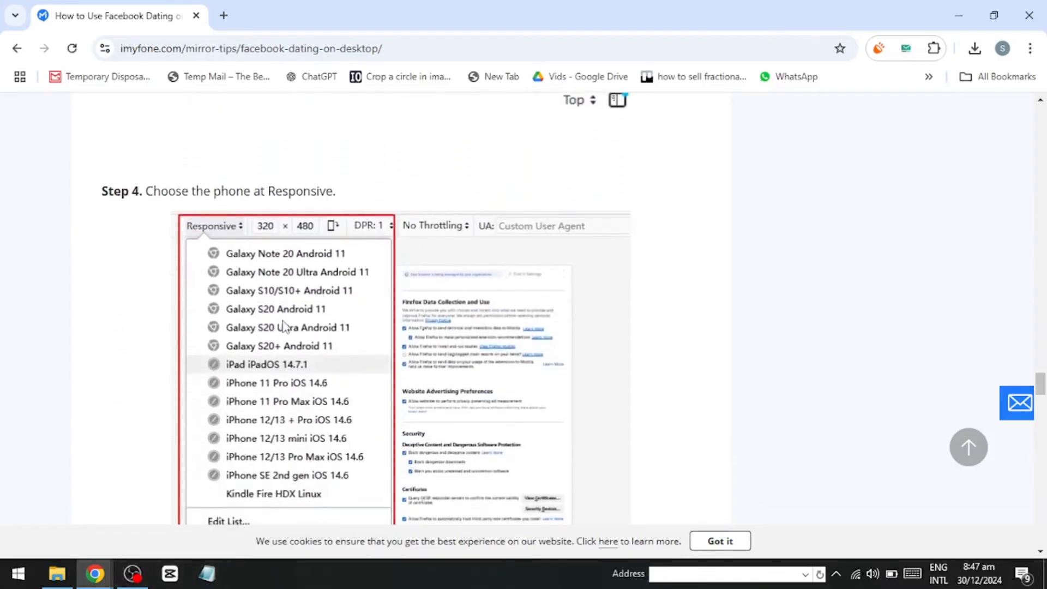
scroll("down", 3)
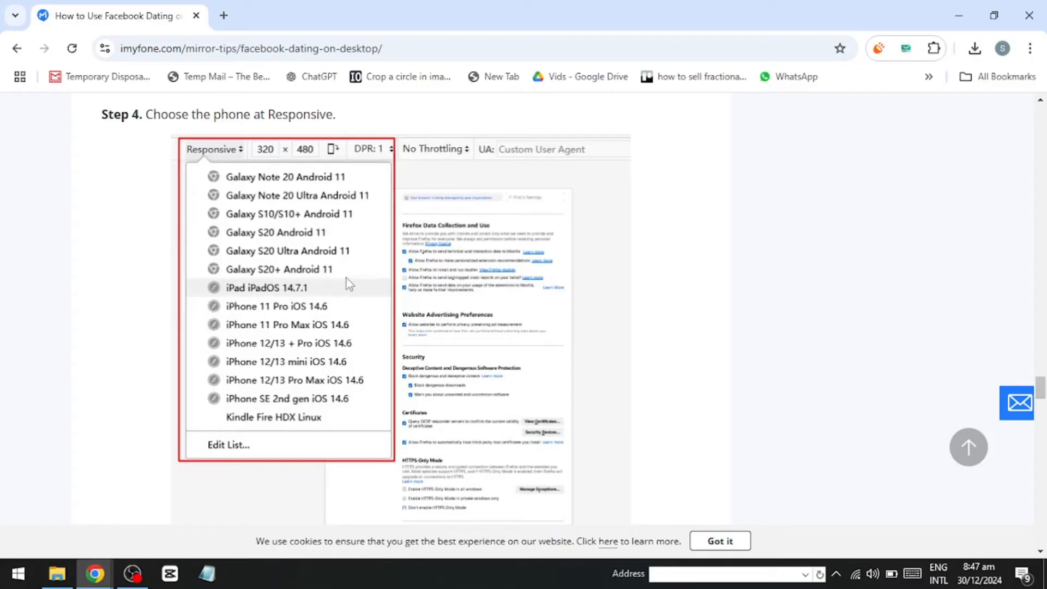
mouse_move(358, 288)
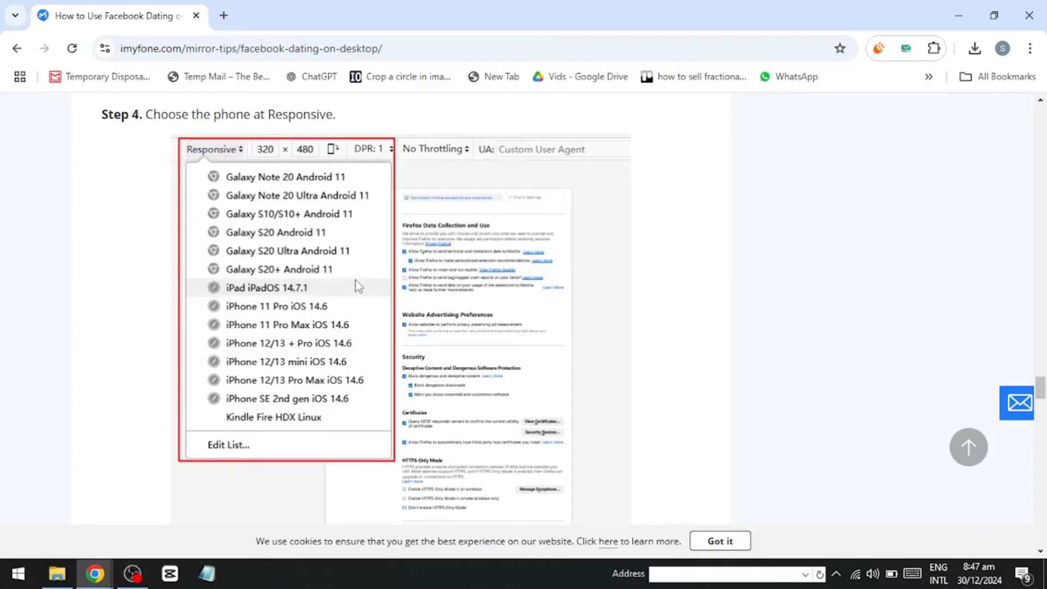
scroll("down", 3)
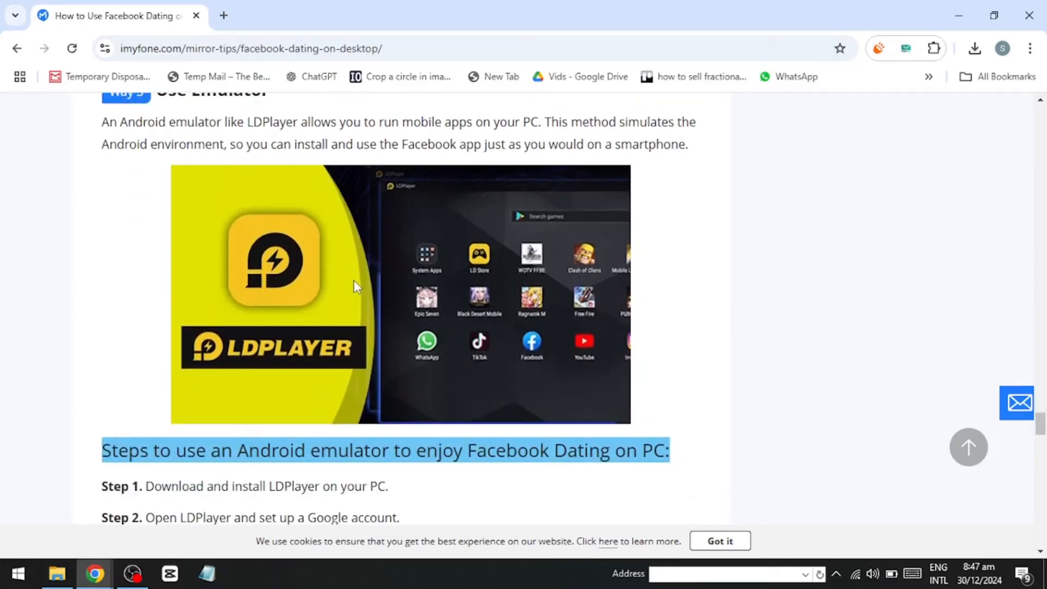
mouse_move(263, 318)
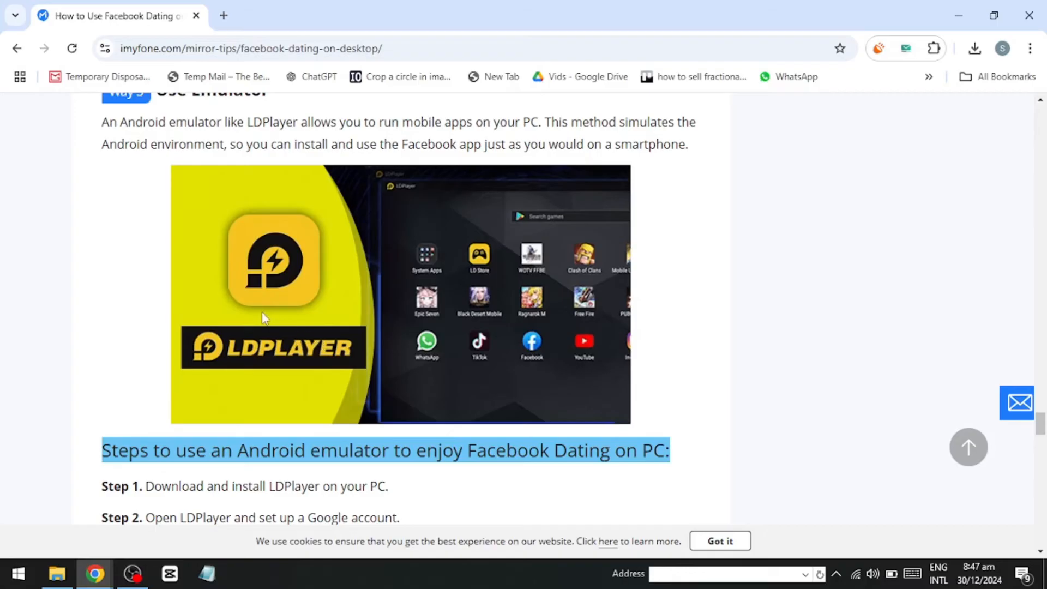
- Scroll to the LDPlayer emulator steps and the 'FAQs about Accessing Facebook on PC' heading
scroll("down", 3)
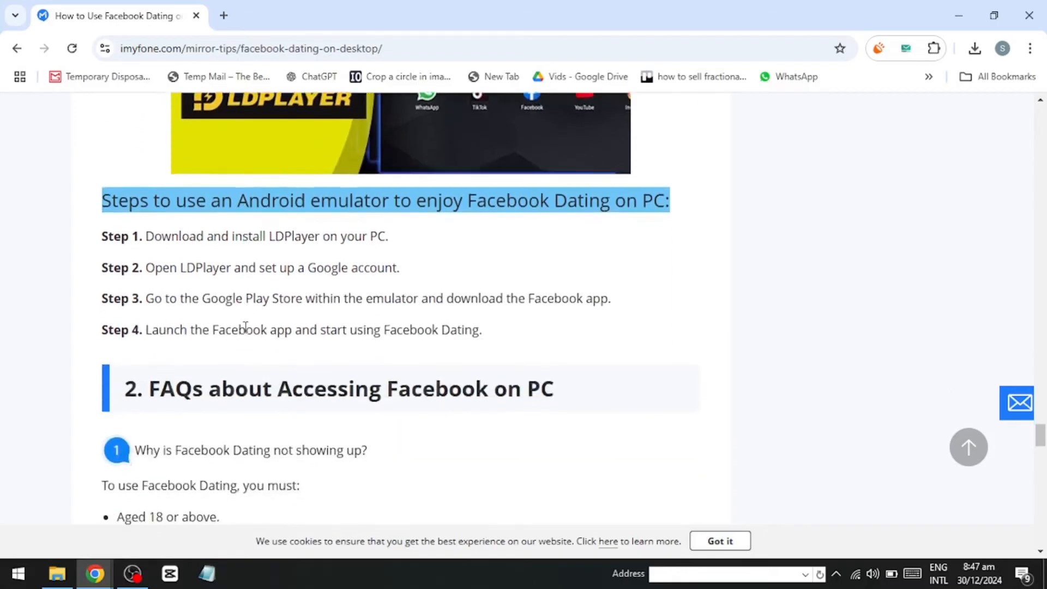
scroll("down", 3)
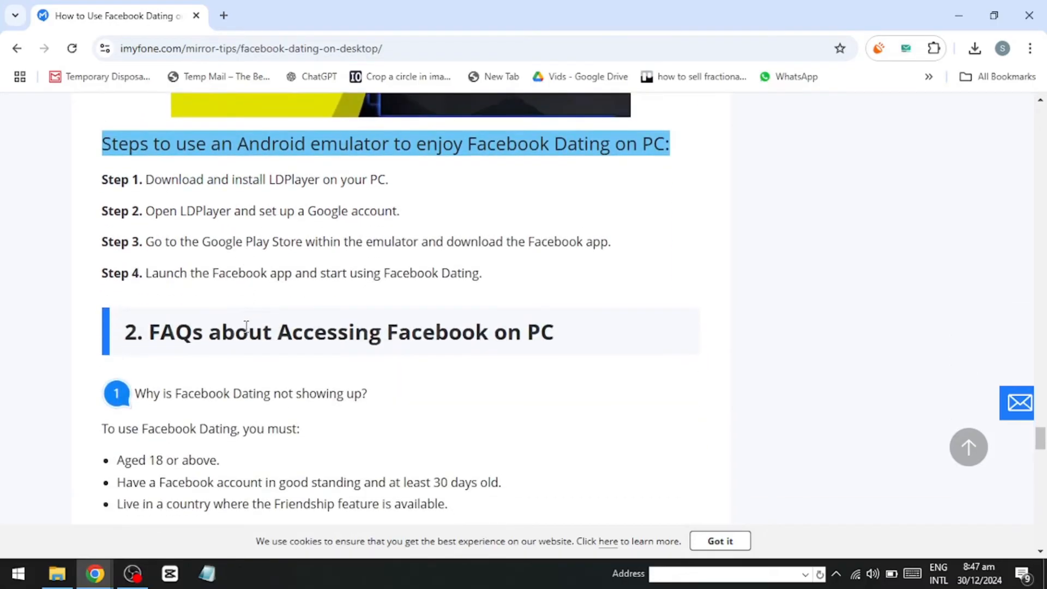
mouse_move(240, 338)
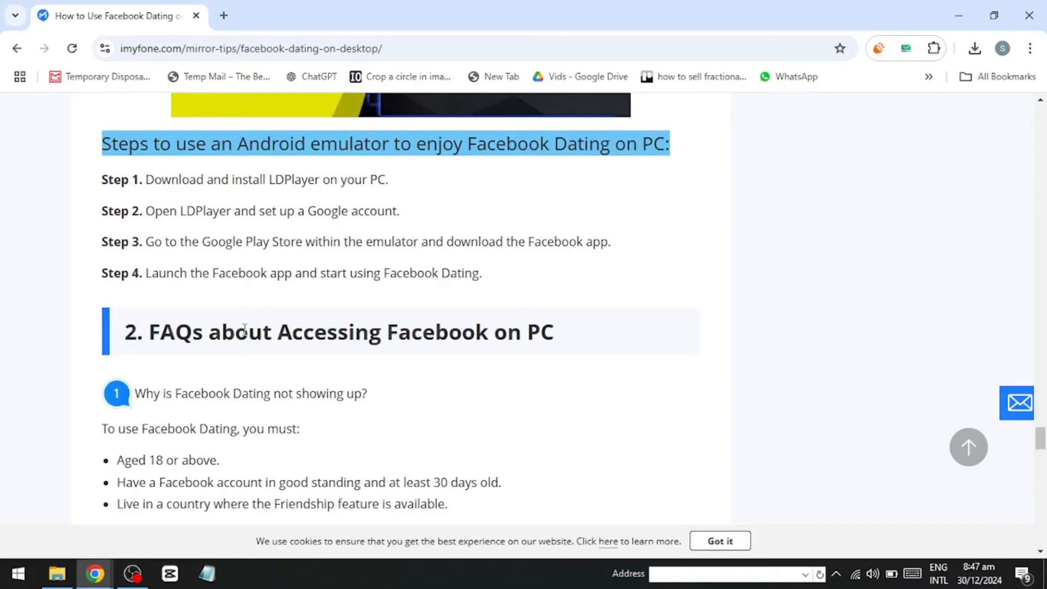
mouse_move(240, 354)
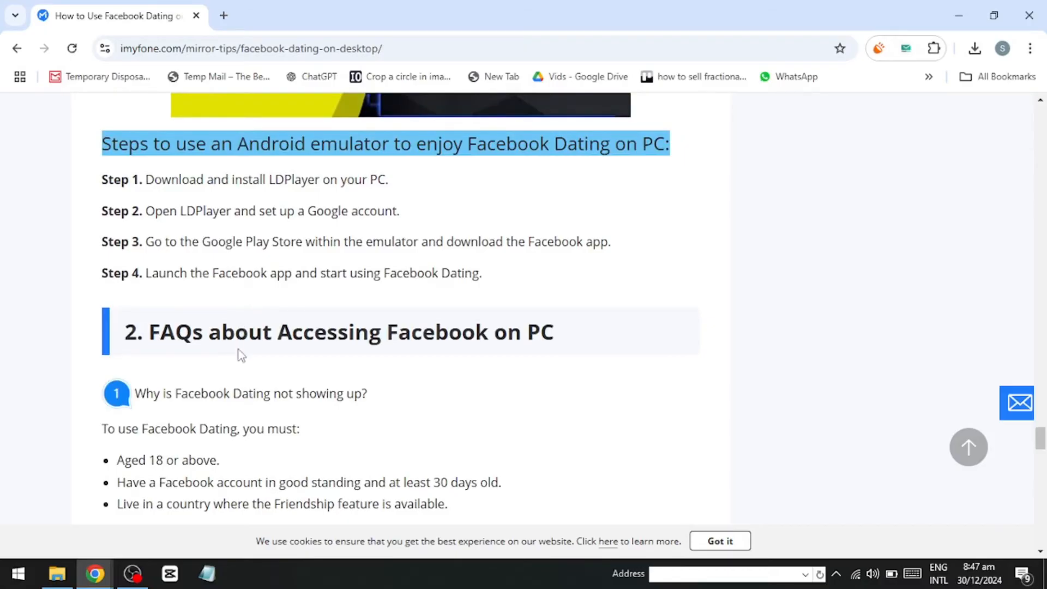
right_click(241, 354)
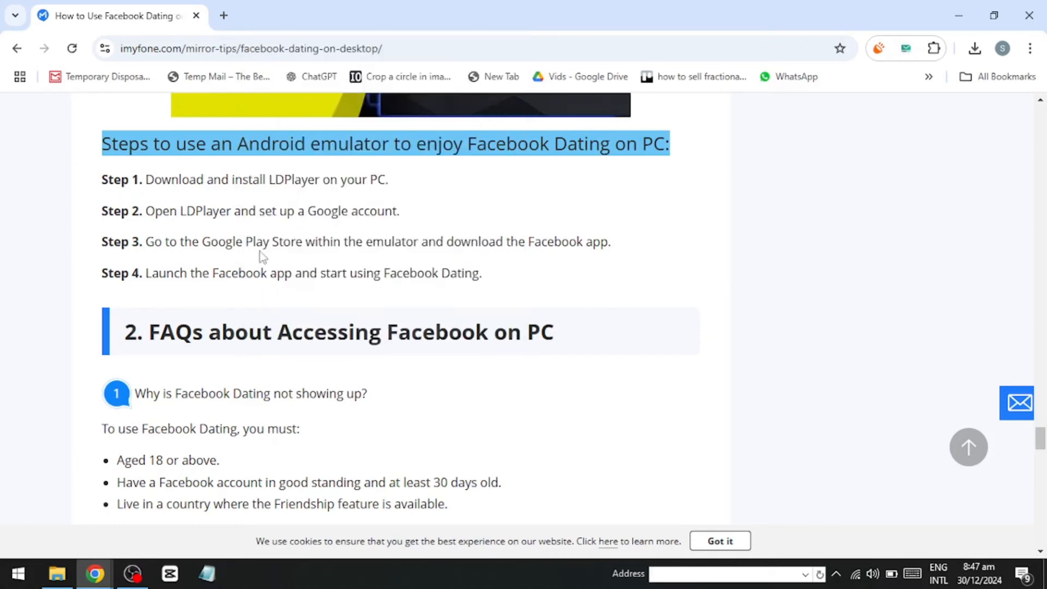
mouse_move(223, 210)
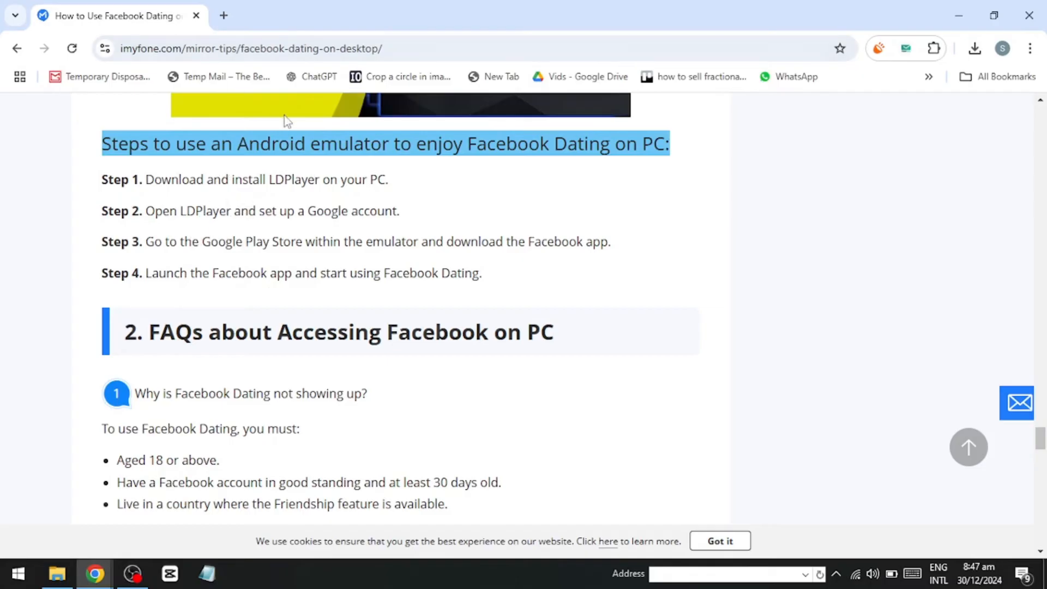
scroll("down", 3)
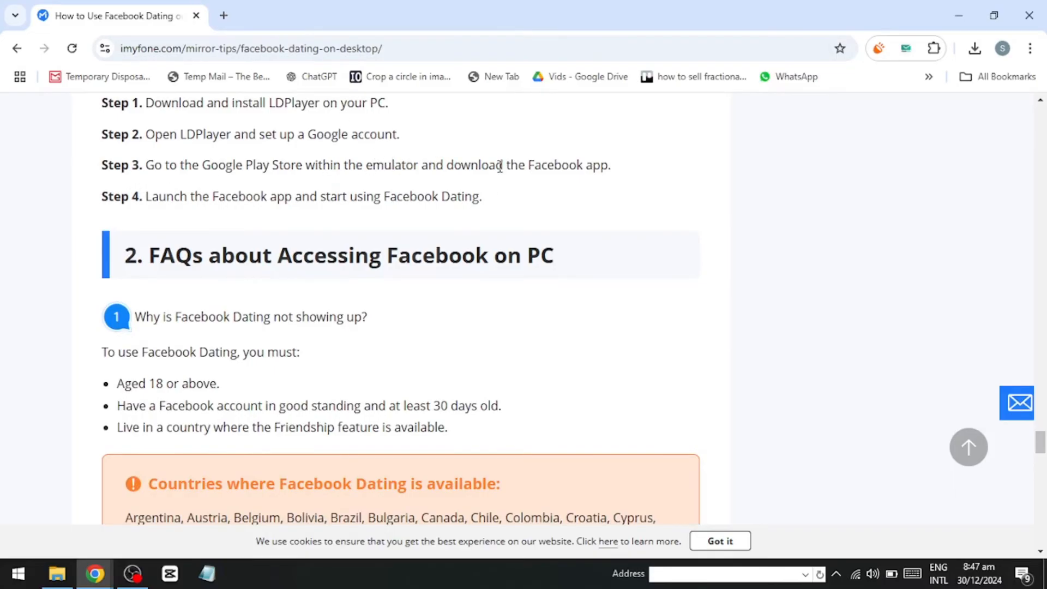
- Scroll through the FAQ answers to Final Words and back to Firefox Steps 3 and 4
scroll("down", 3)
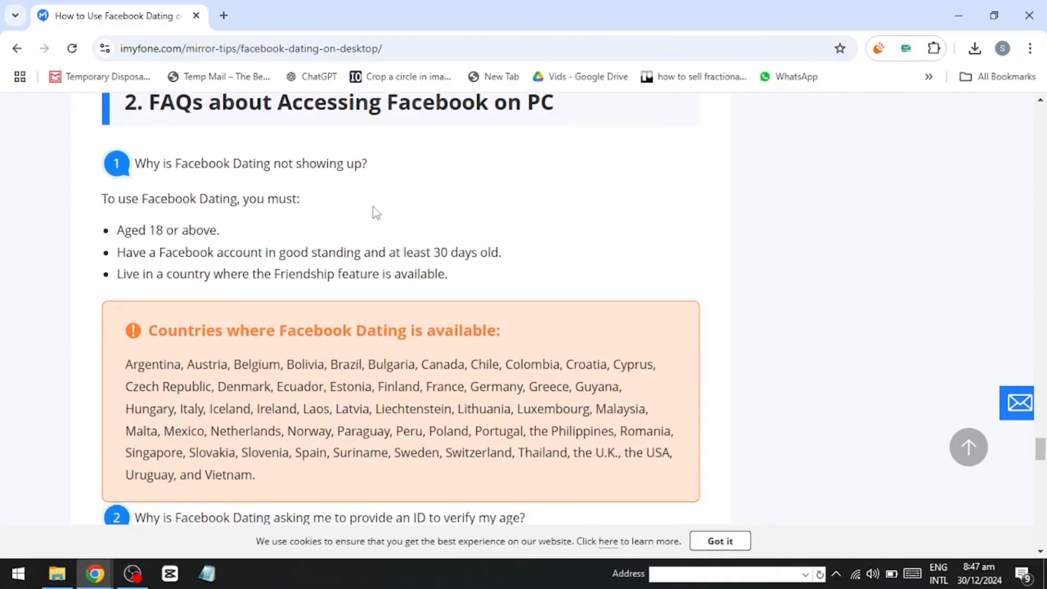
mouse_move(503, 183)
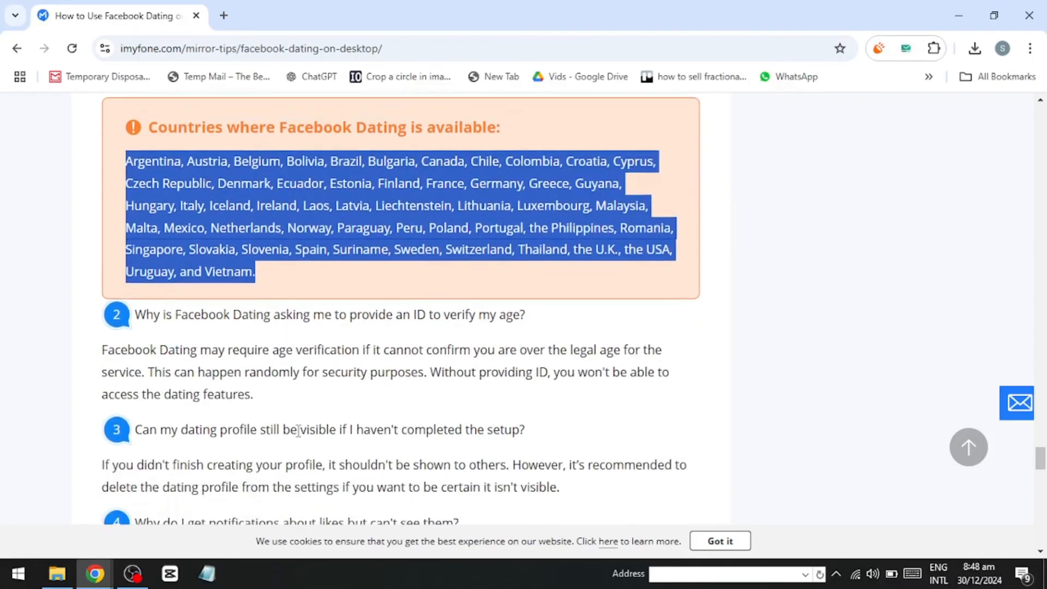
scroll("down", 3)
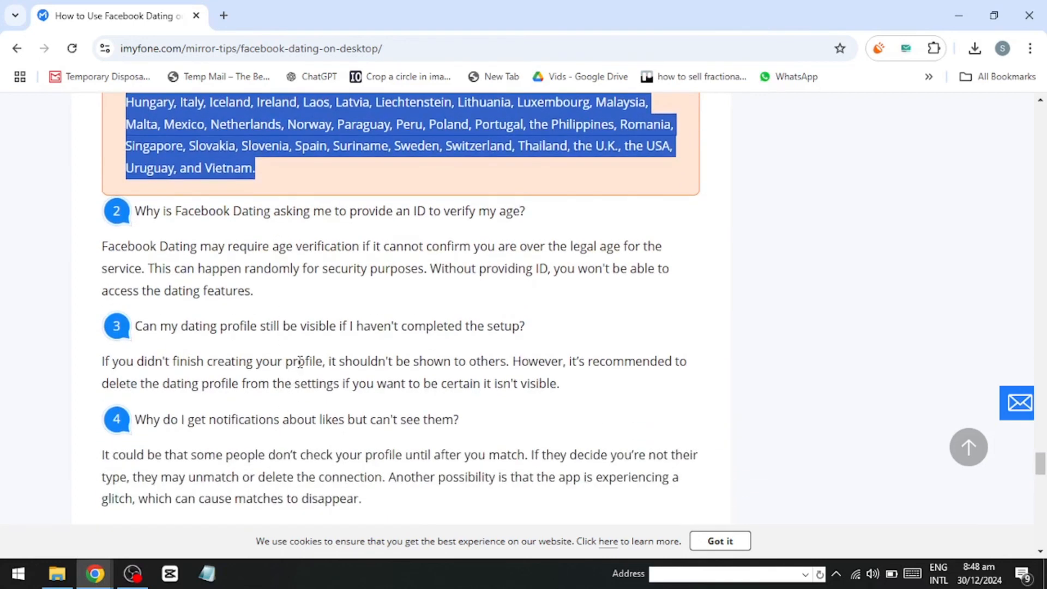
mouse_move(297, 341)
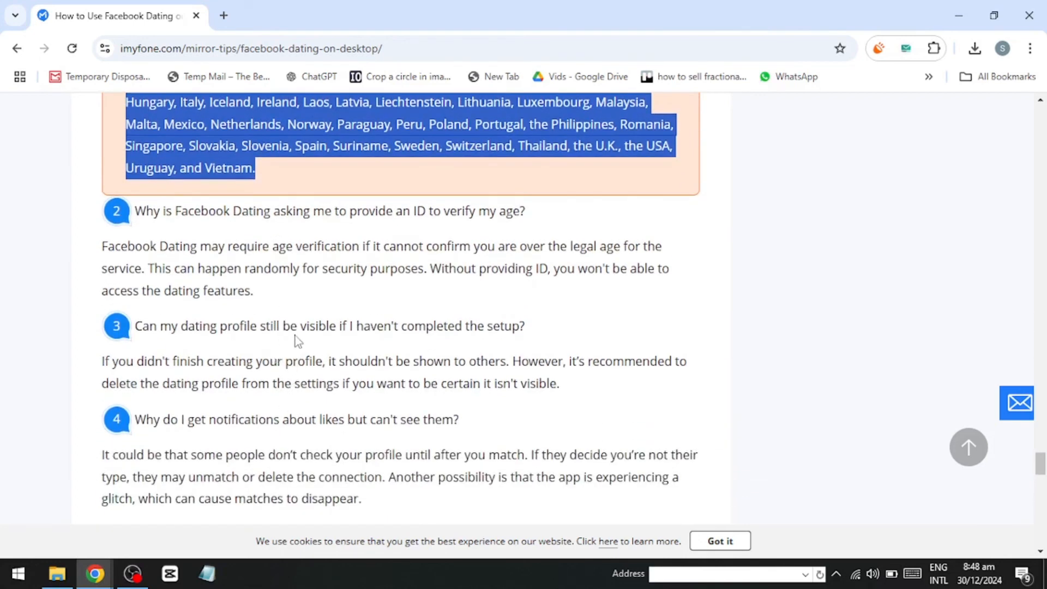
scroll("down", 3)
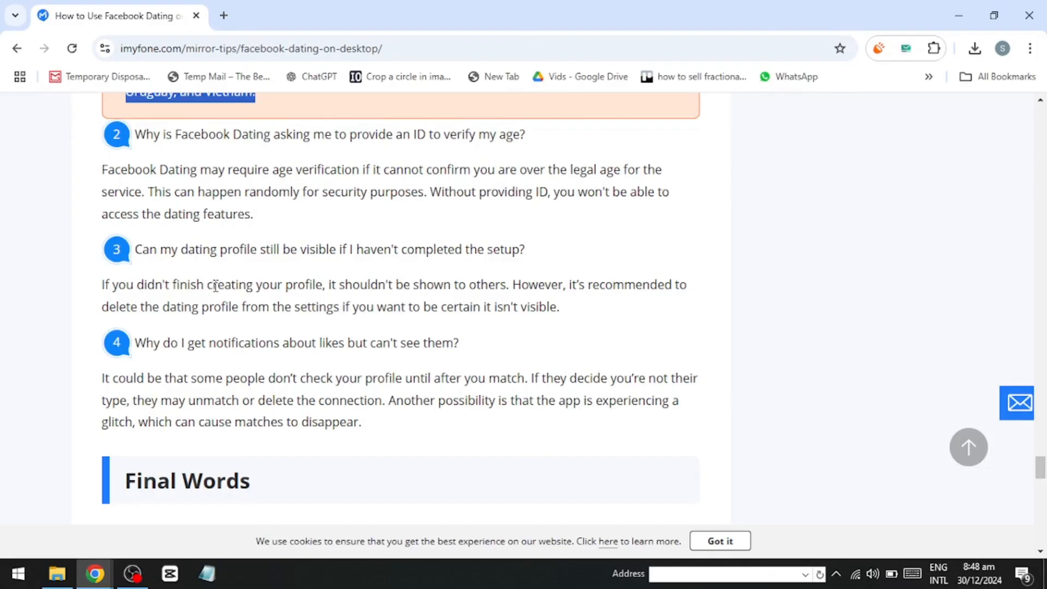
mouse_move(199, 299)
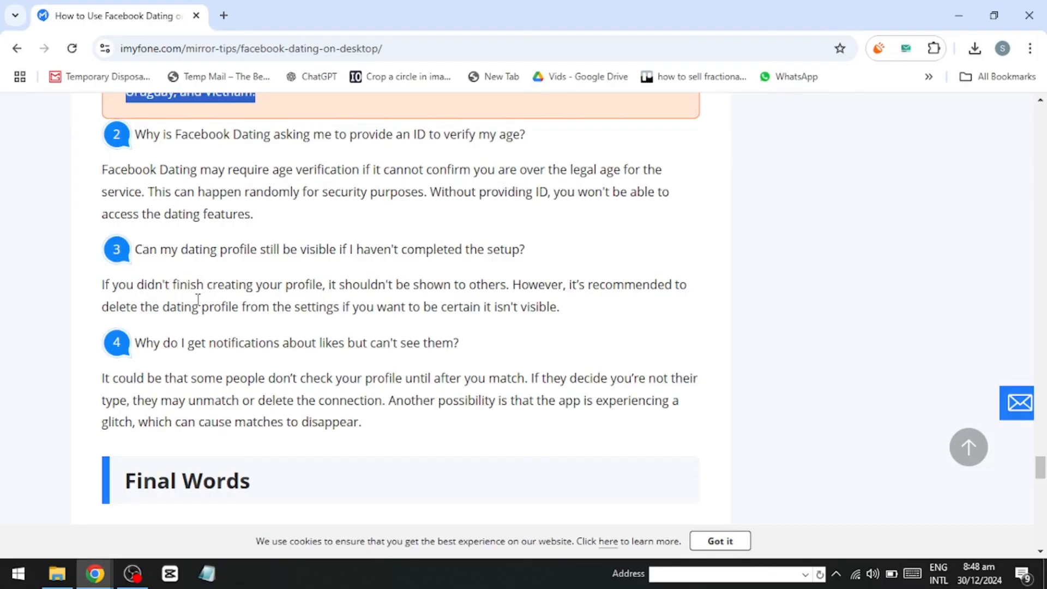
mouse_move(186, 303)
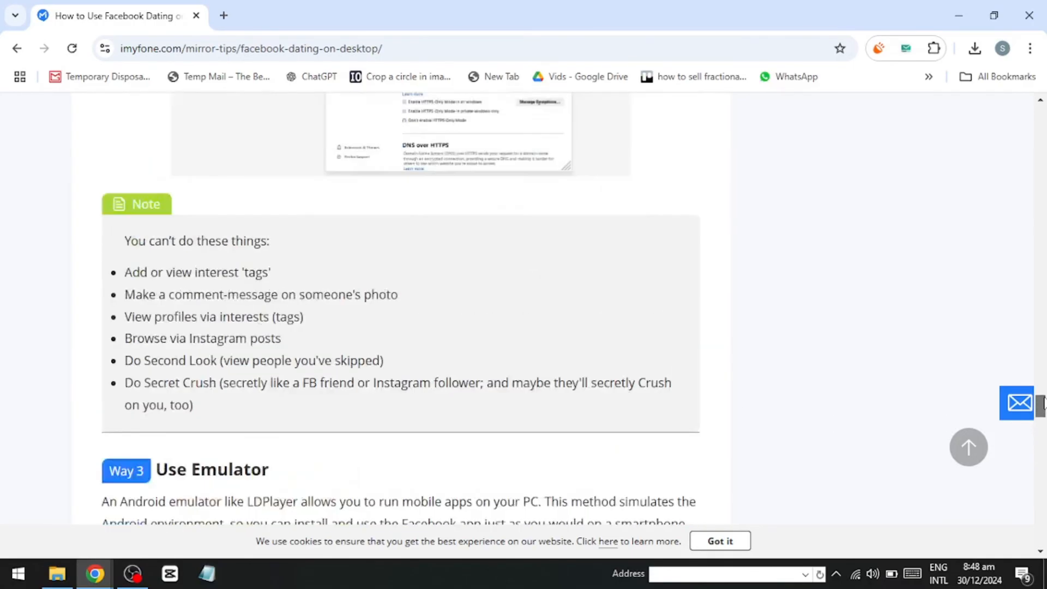
scroll("down", 3)
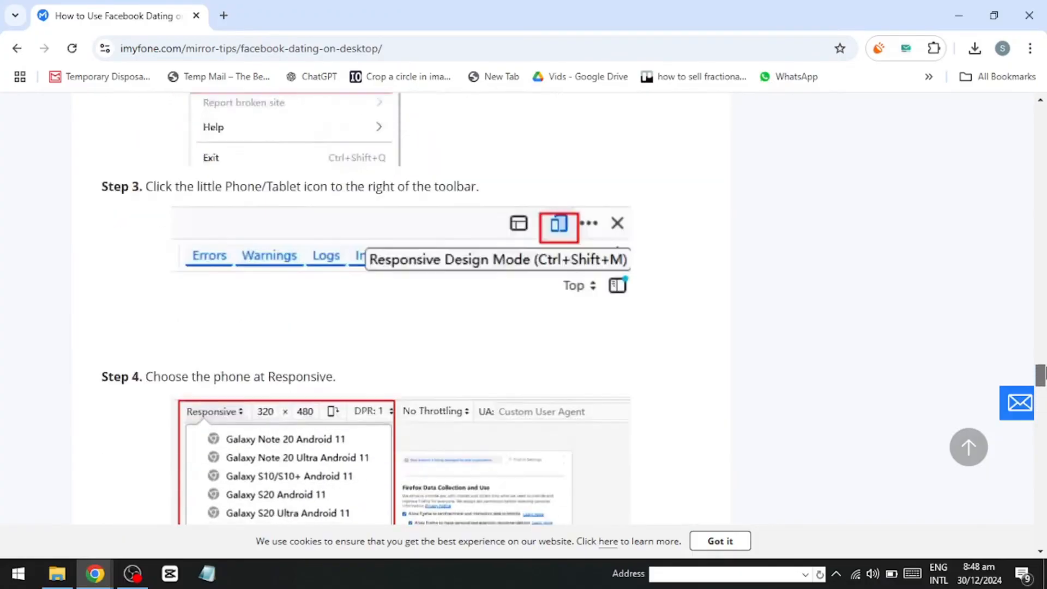